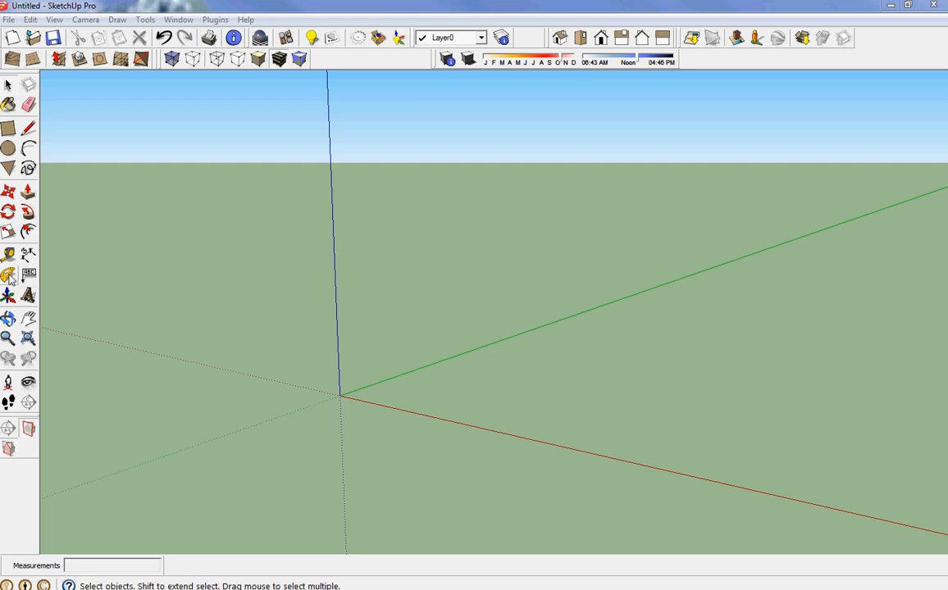
{"action": "mouse_move", "coordinate": [193, 195]}
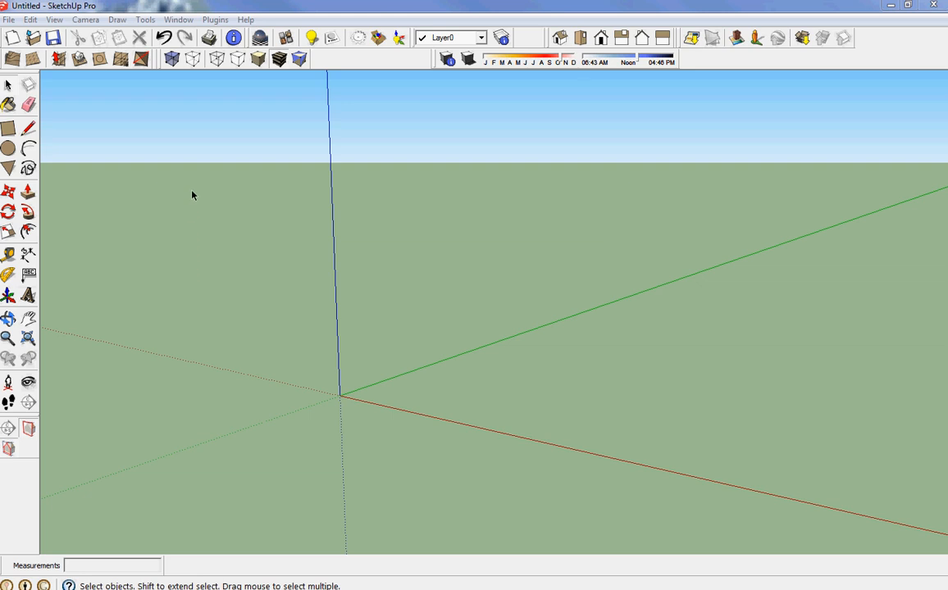
{"action": "mouse_move", "coordinate": [154, 183]}
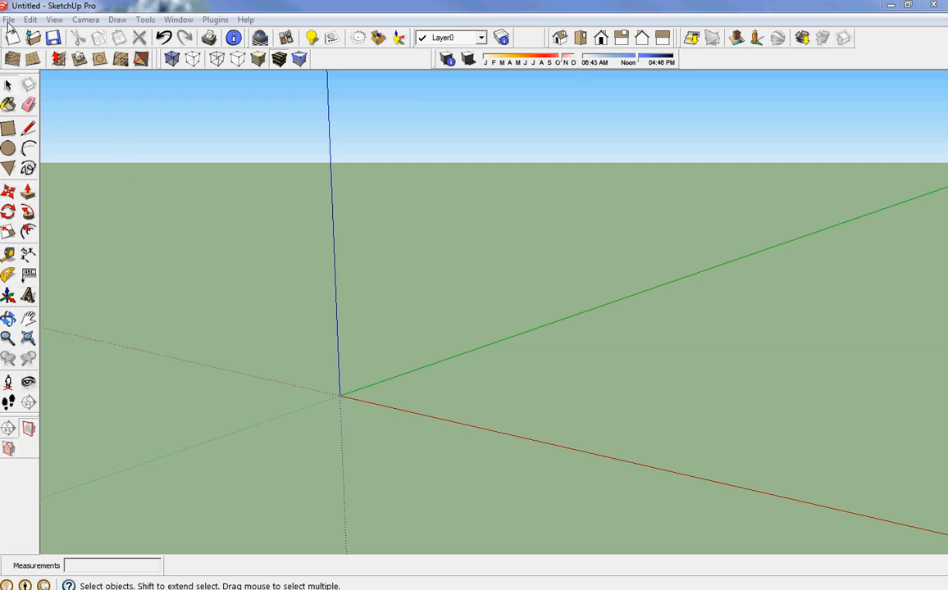
Bring up the Add Location map and dismiss the introductory tip
{"action": "left_click", "coordinate": [10, 18]}
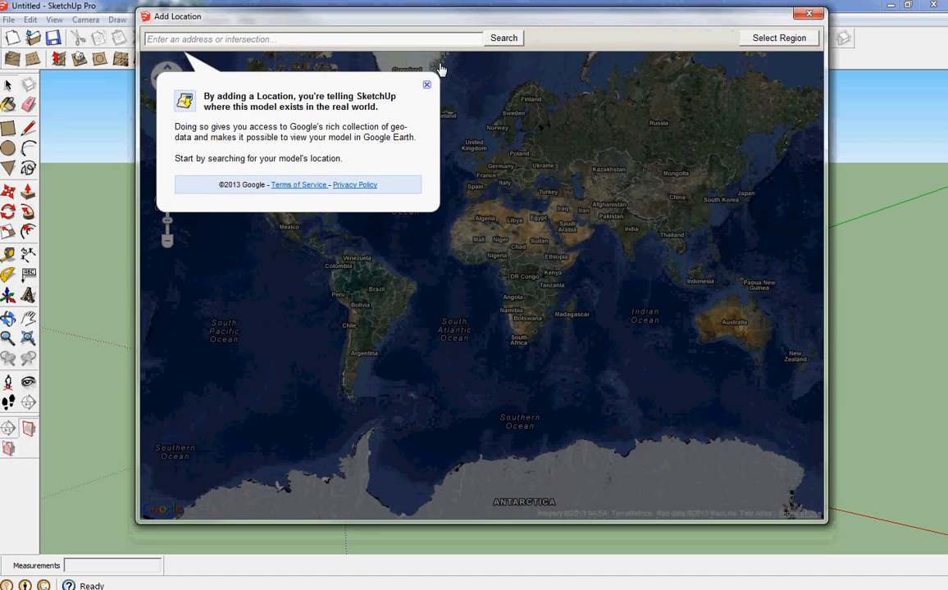
{"action": "left_click", "coordinate": [426, 85]}
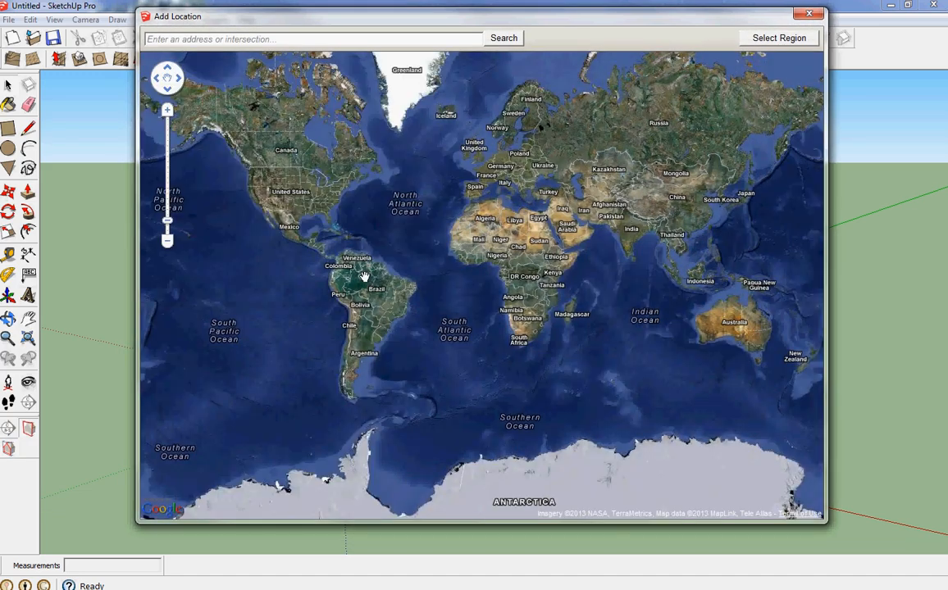
{"action": "left_click", "coordinate": [292, 39]}
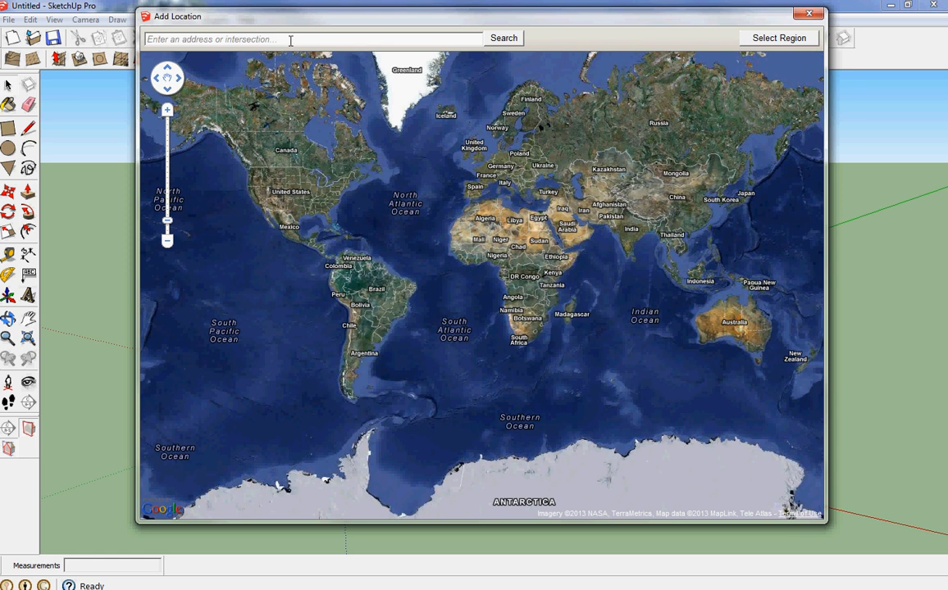
{"action": "mouse_move", "coordinate": [295, 82]}
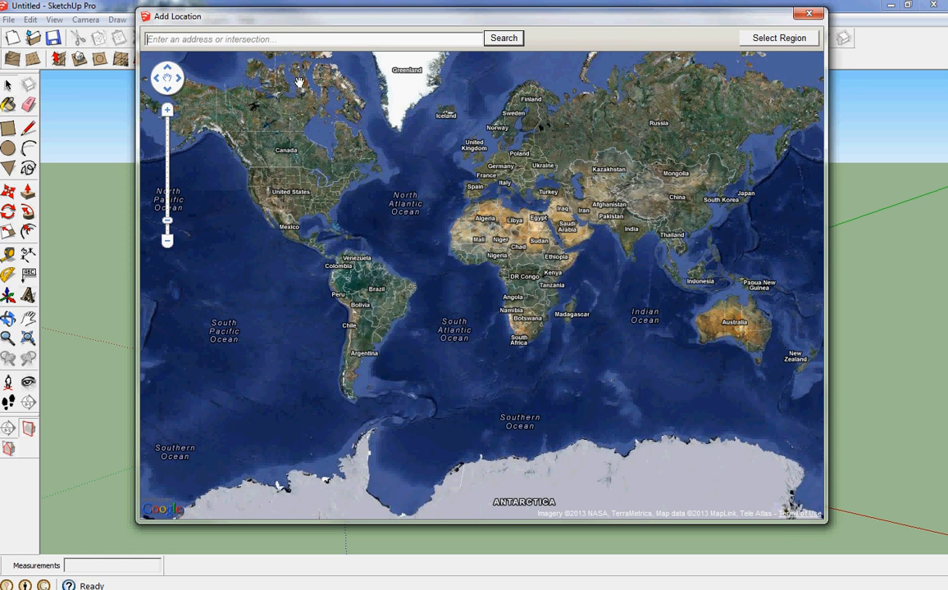
Search the map for 'hyde park london england'
{"action": "left_click", "coordinate": [306, 40]}
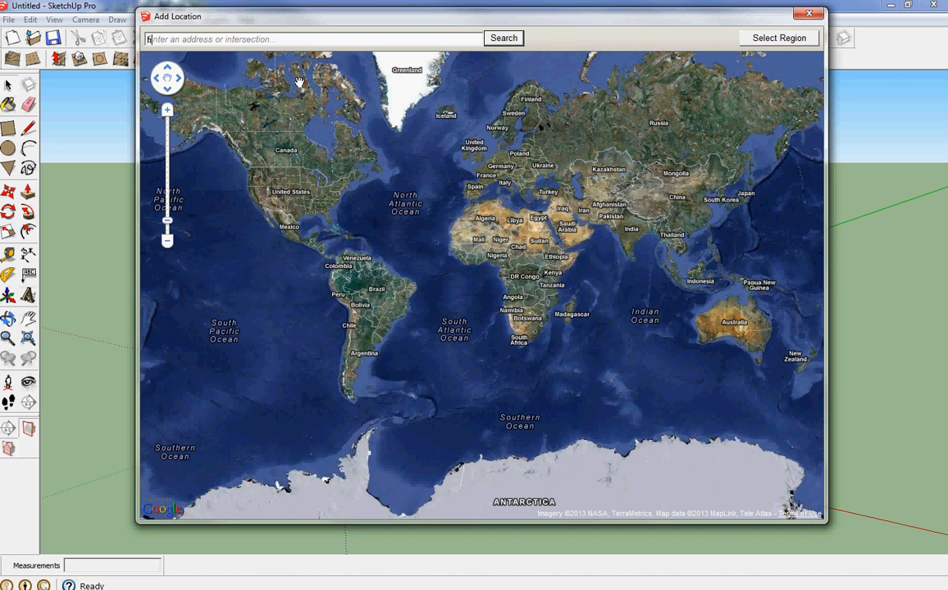
{"action": "type", "text": "hyde park london"}
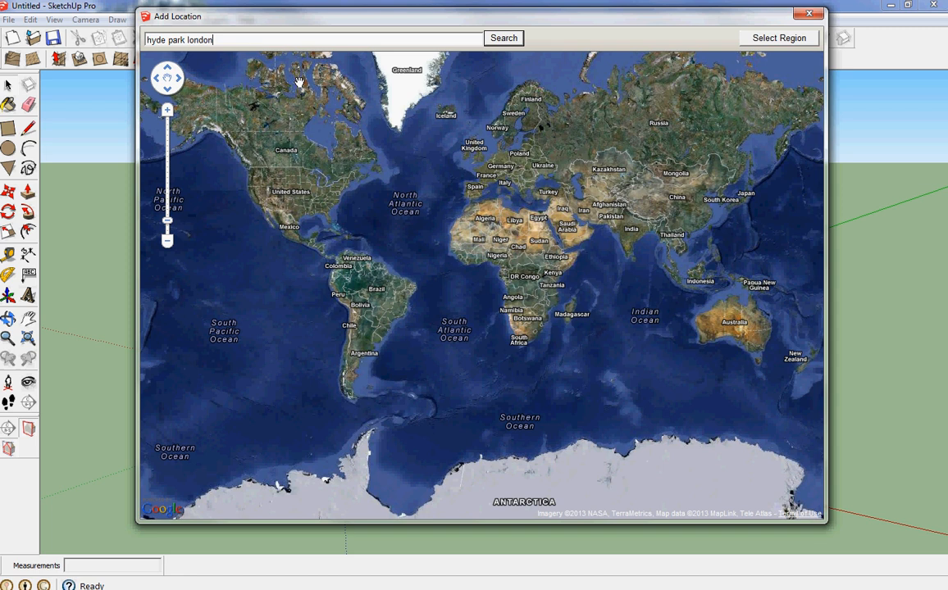
{"action": "type", "text": "england"}
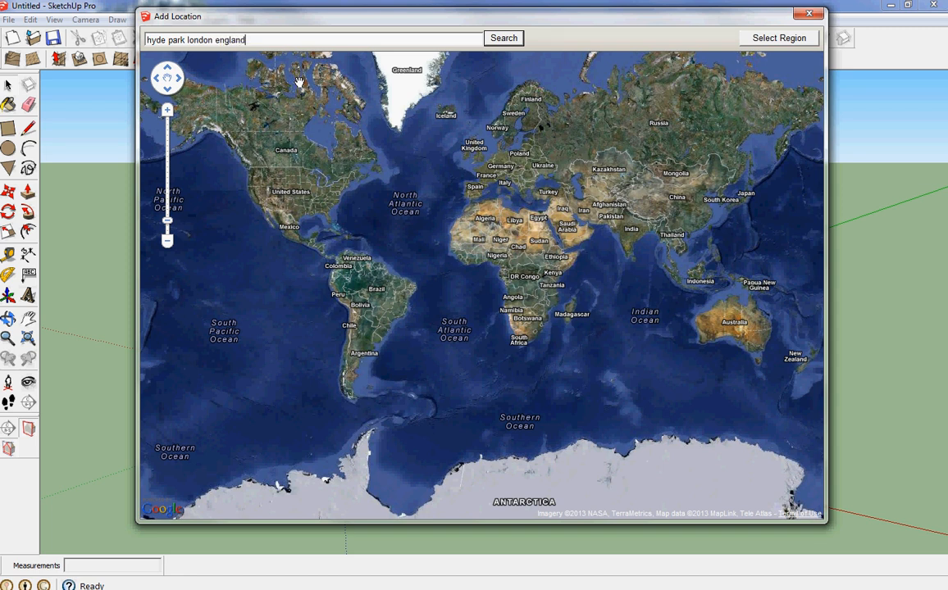
{"action": "left_click", "coordinate": [510, 38]}
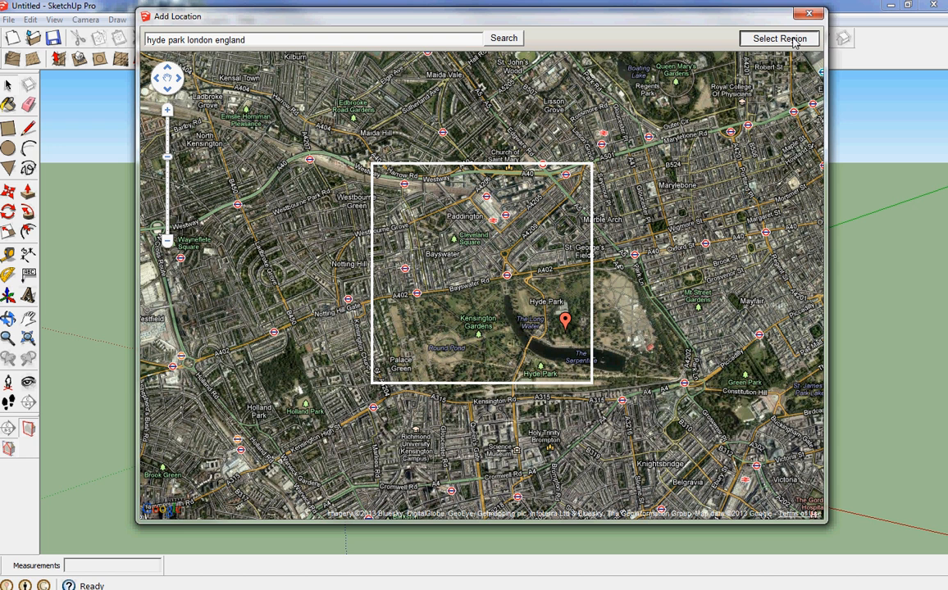
Select a square region over Hyde Park and grab its imagery into the model
{"action": "left_click", "coordinate": [782, 40]}
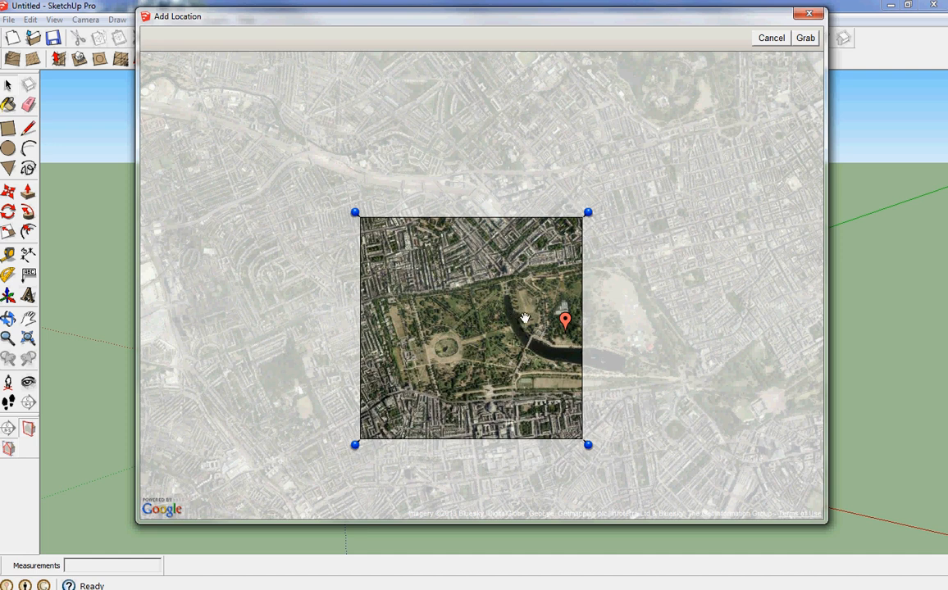
{"action": "mouse_move", "coordinate": [532, 334]}
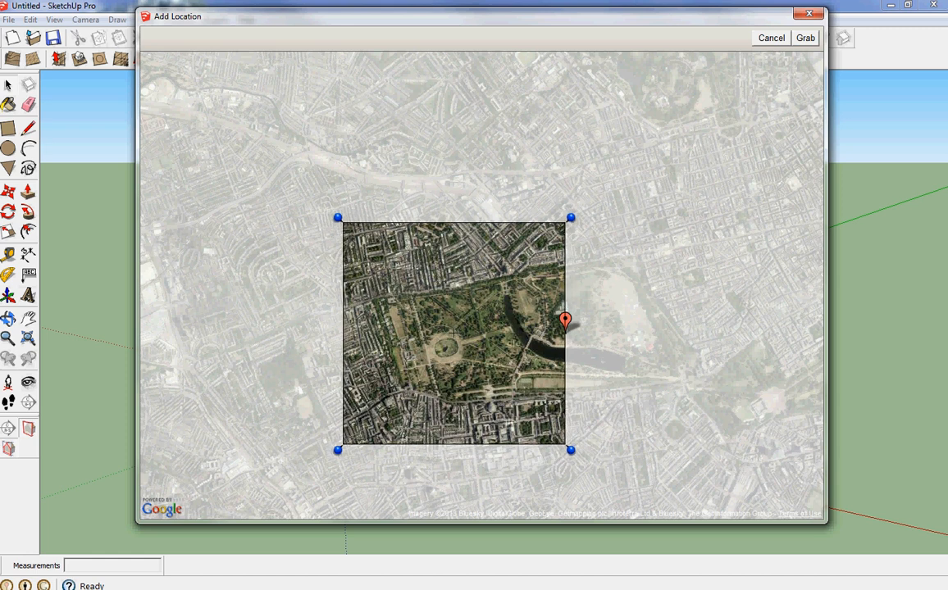
{"action": "mouse_move", "coordinate": [584, 371]}
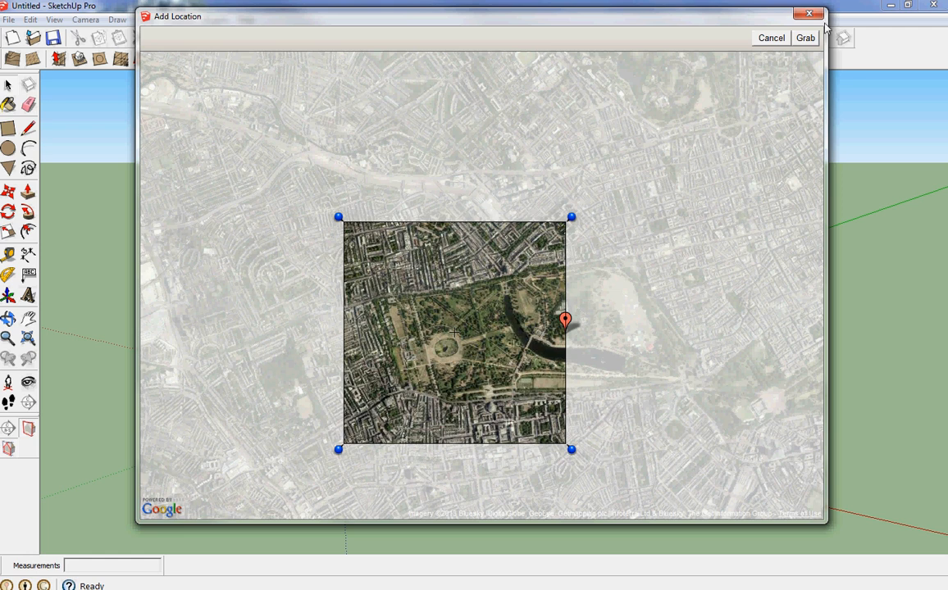
{"action": "mouse_move", "coordinate": [813, 41]}
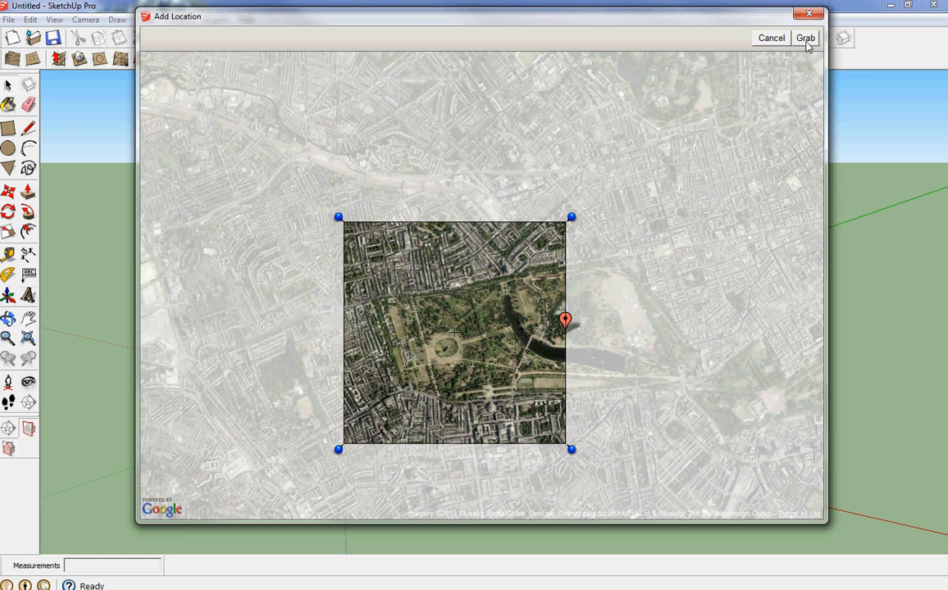
{"action": "left_click", "coordinate": [811, 38]}
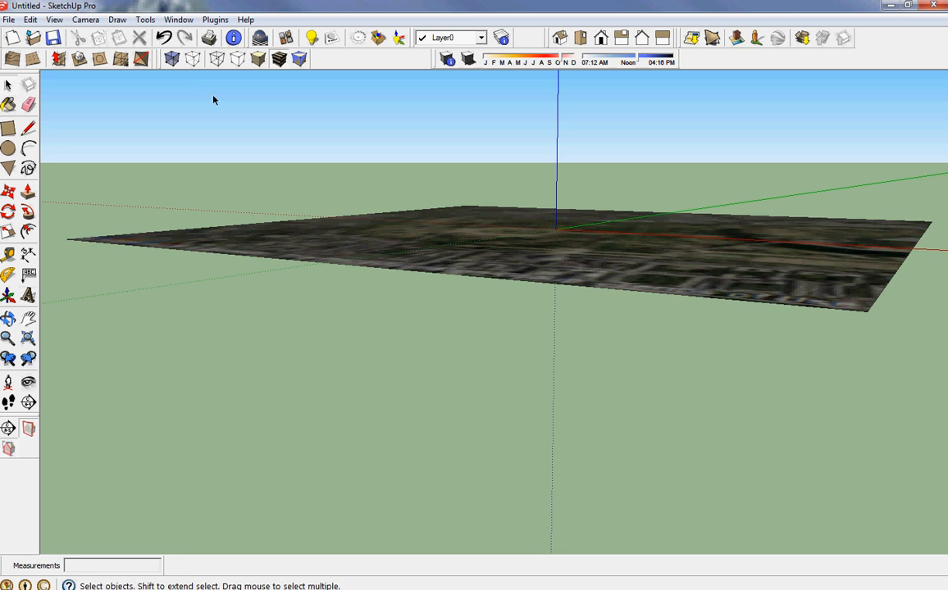
{"action": "mouse_move", "coordinate": [111, 85]}
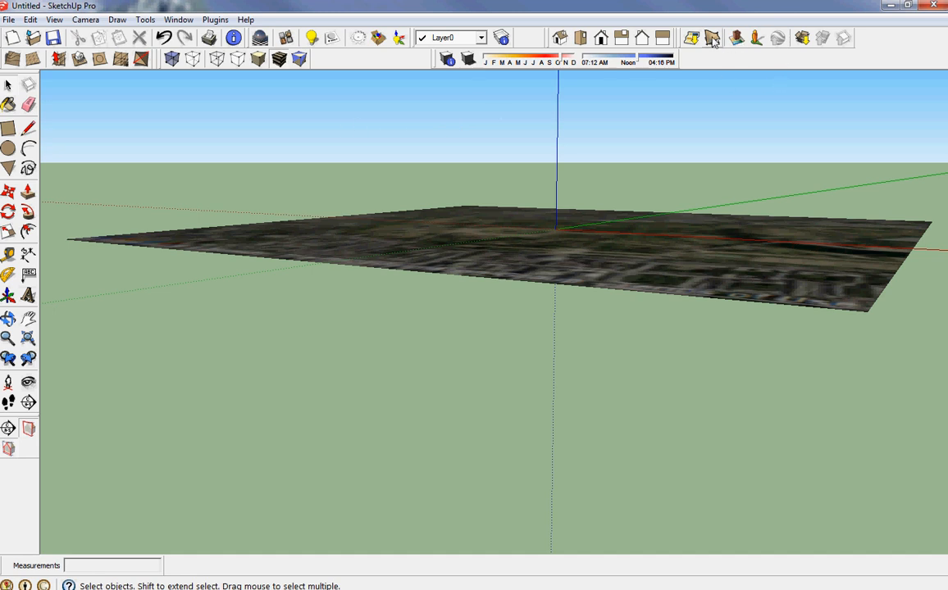
{"action": "mouse_move", "coordinate": [712, 38]}
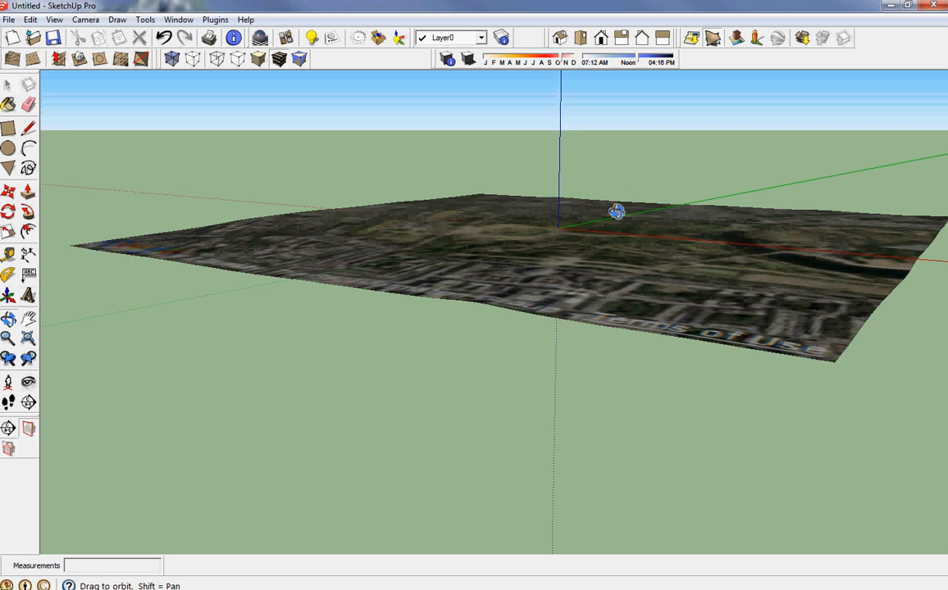
Turn off camera perspective so the Hyde Park imagery reads as a flat plan
{"action": "left_click_drag", "start_coordinate": [617, 211], "coordinate": [403, 167]}
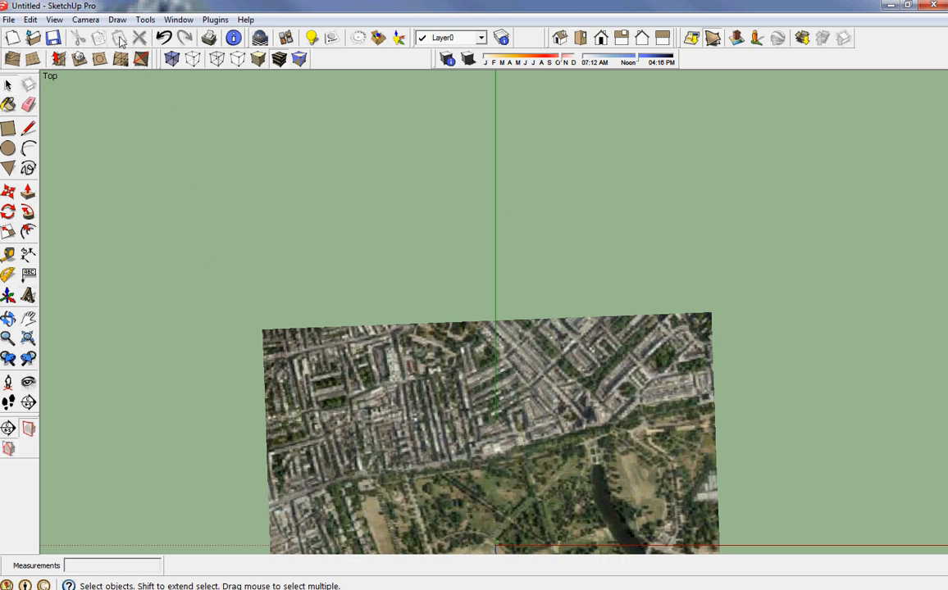
{"action": "left_click", "coordinate": [85, 20]}
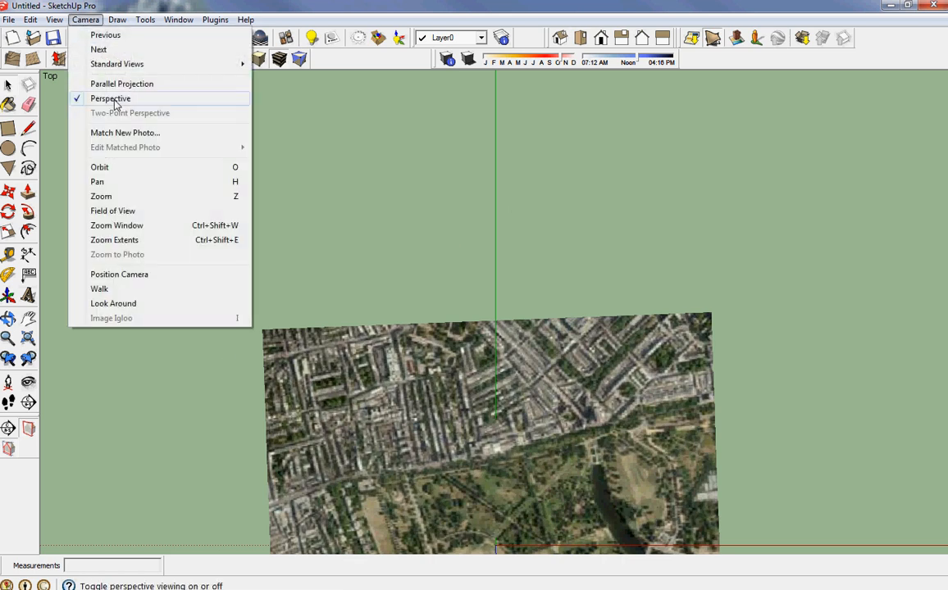
{"action": "left_click", "coordinate": [110, 99]}
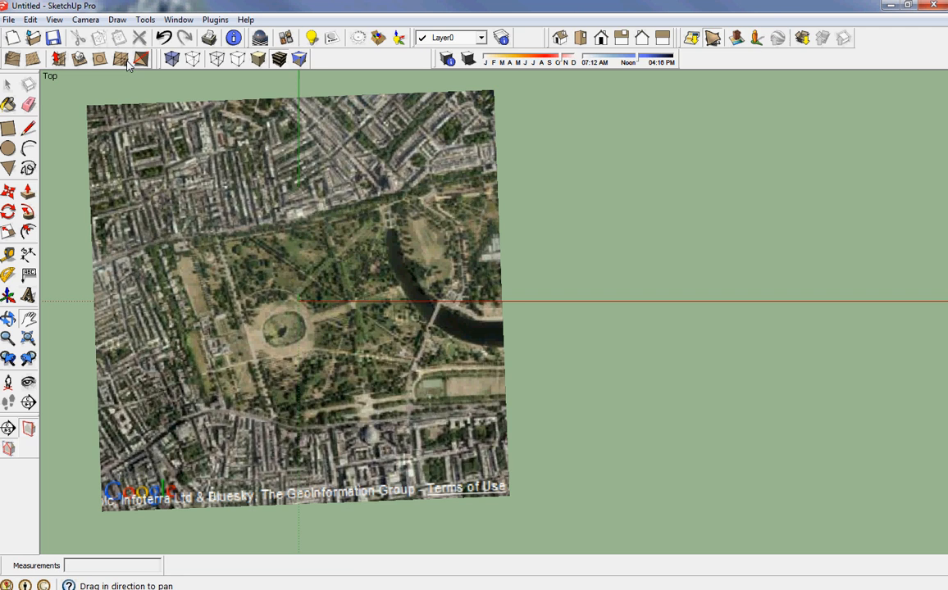
{"action": "left_click", "coordinate": [10, 15]}
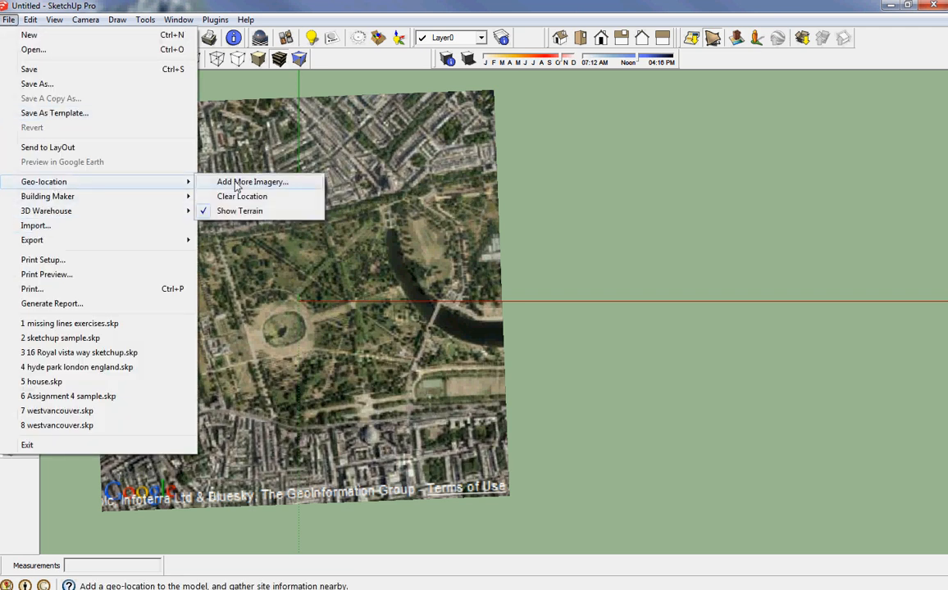
Add more imagery east of the first square and grab it, accepting the location warning
{"action": "left_click", "coordinate": [252, 180]}
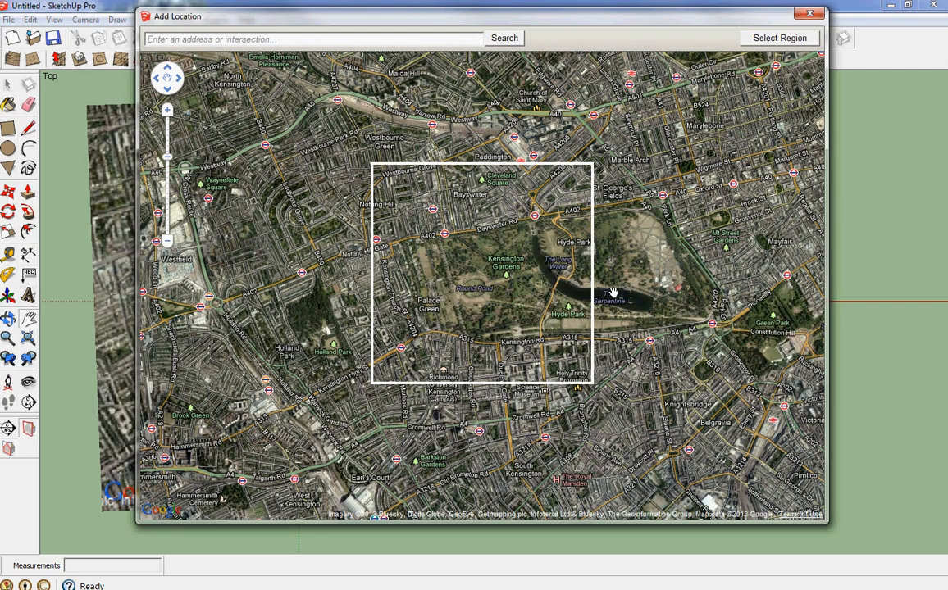
{"action": "mouse_move", "coordinate": [664, 285]}
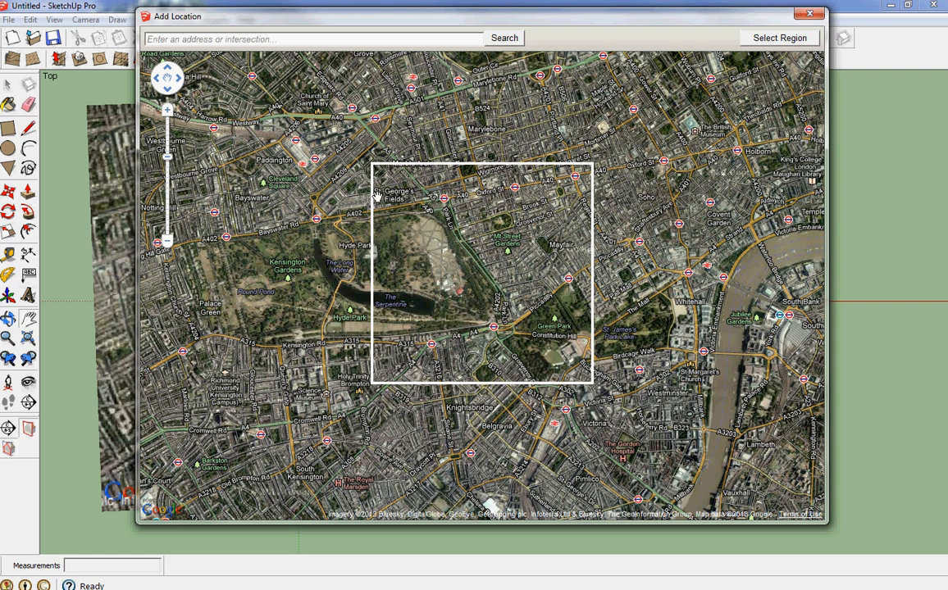
{"action": "mouse_move", "coordinate": [457, 241]}
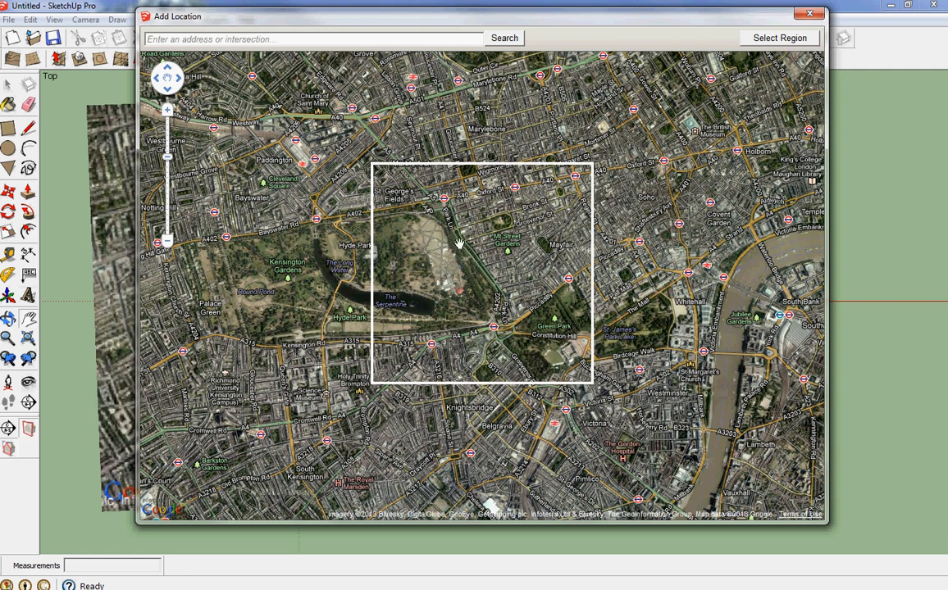
{"action": "mouse_move", "coordinate": [800, 44]}
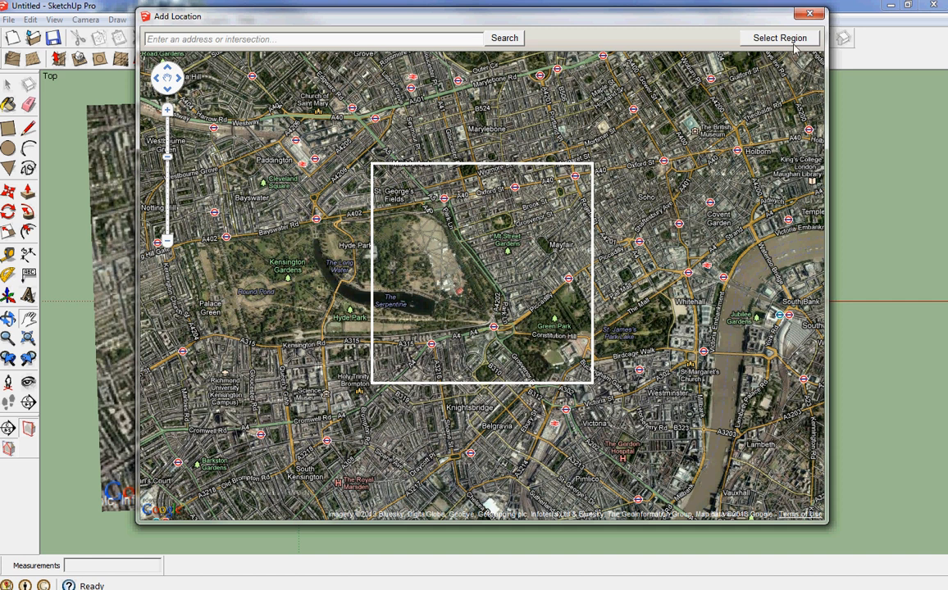
{"action": "mouse_move", "coordinate": [331, 269]}
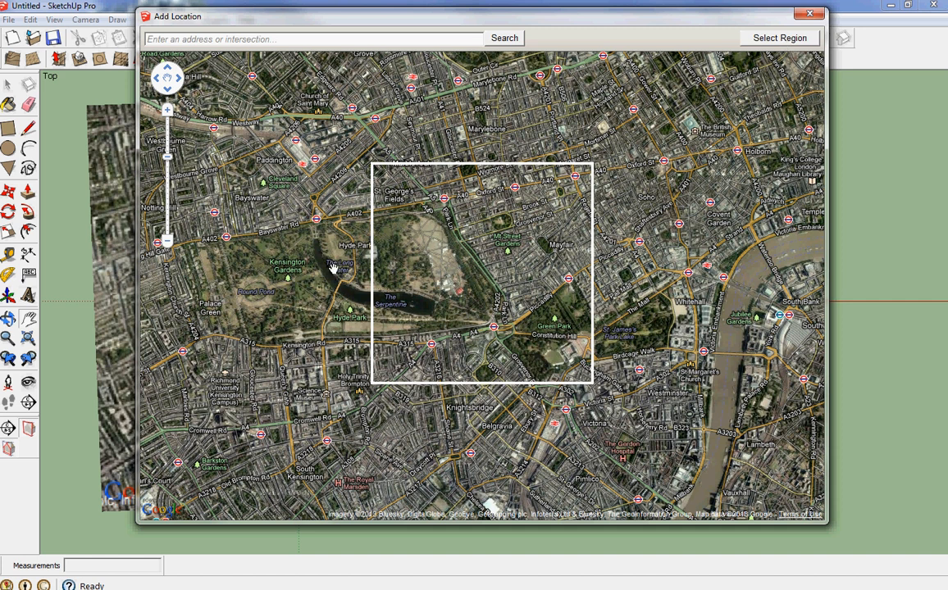
{"action": "mouse_move", "coordinate": [777, 41]}
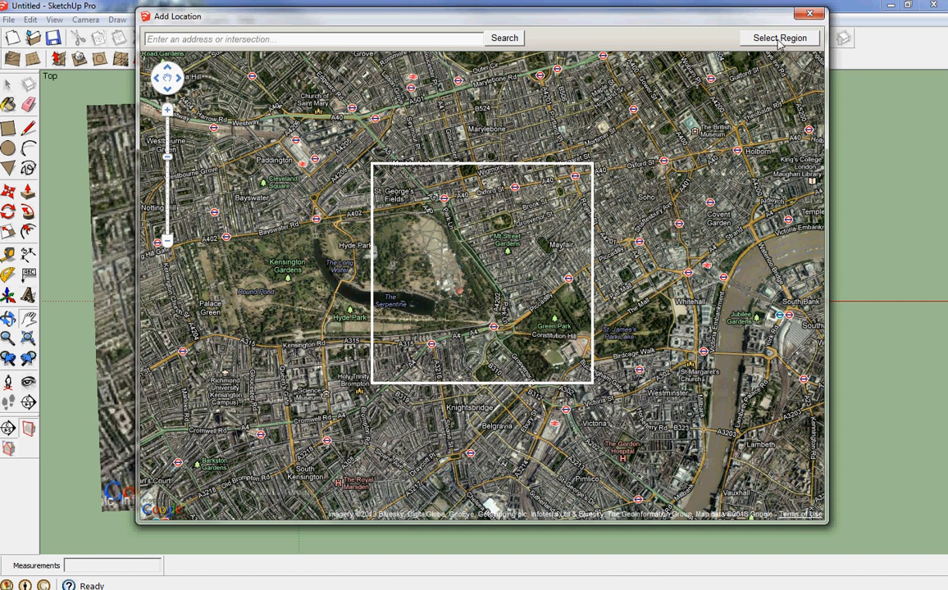
{"action": "left_click", "coordinate": [787, 36]}
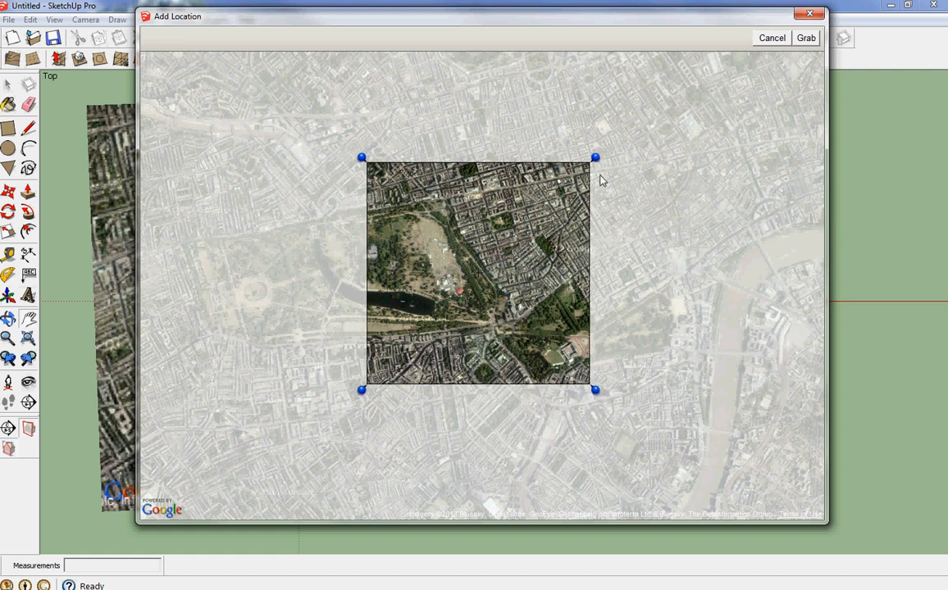
{"action": "left_click", "coordinate": [808, 37]}
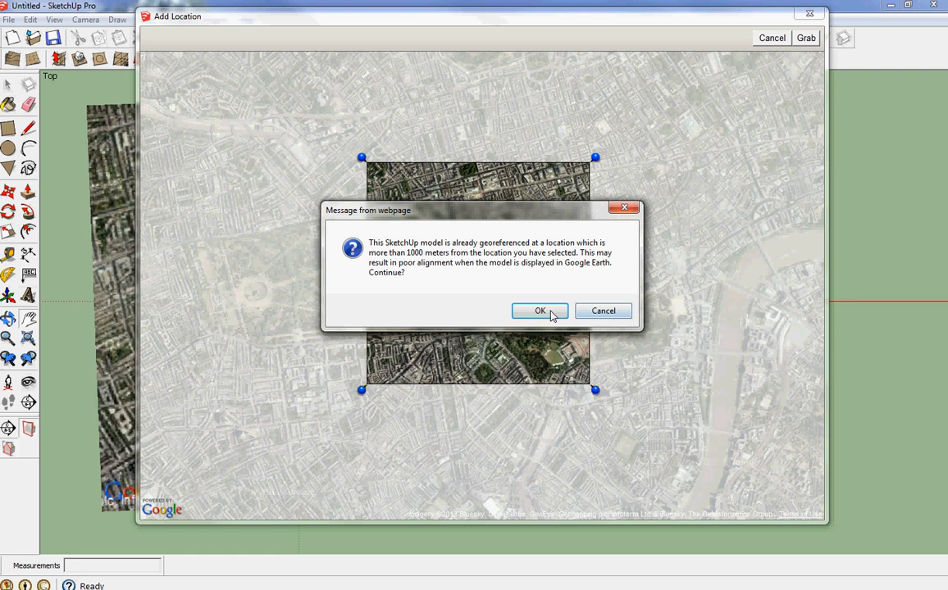
{"action": "left_click", "coordinate": [540, 312]}
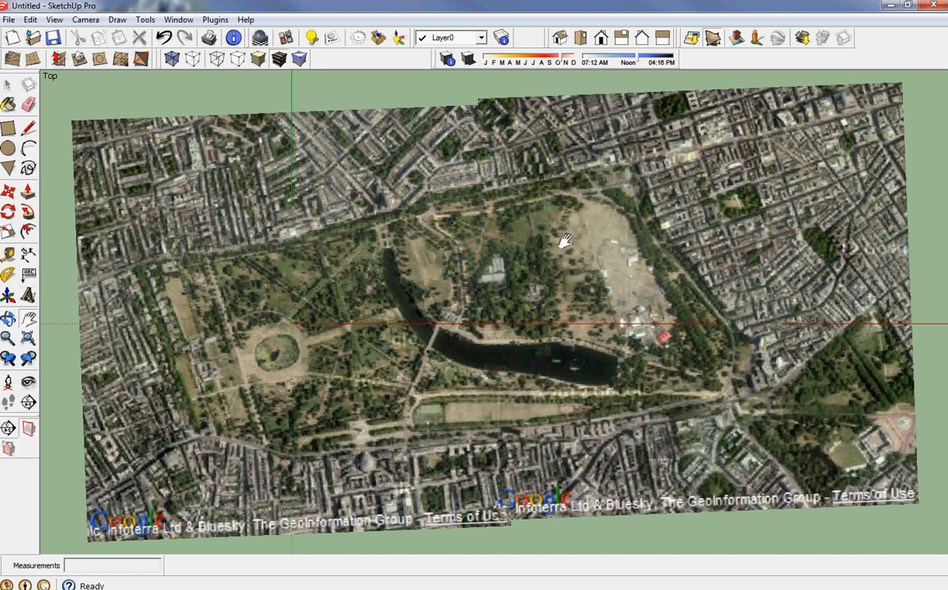
{"action": "mouse_move", "coordinate": [387, 62]}
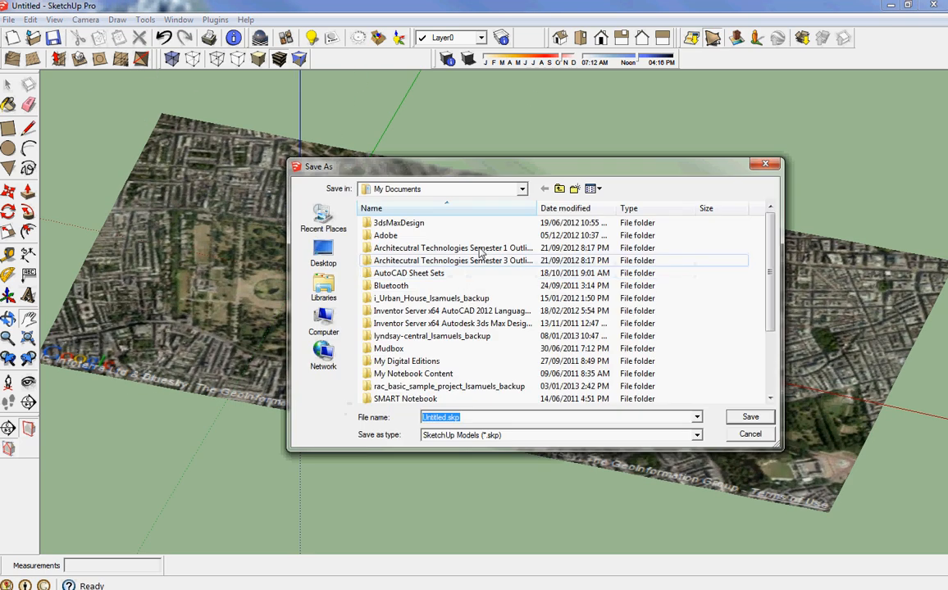
Save the model to the Desktop as 'hyde park'
{"action": "left_click", "coordinate": [323, 252]}
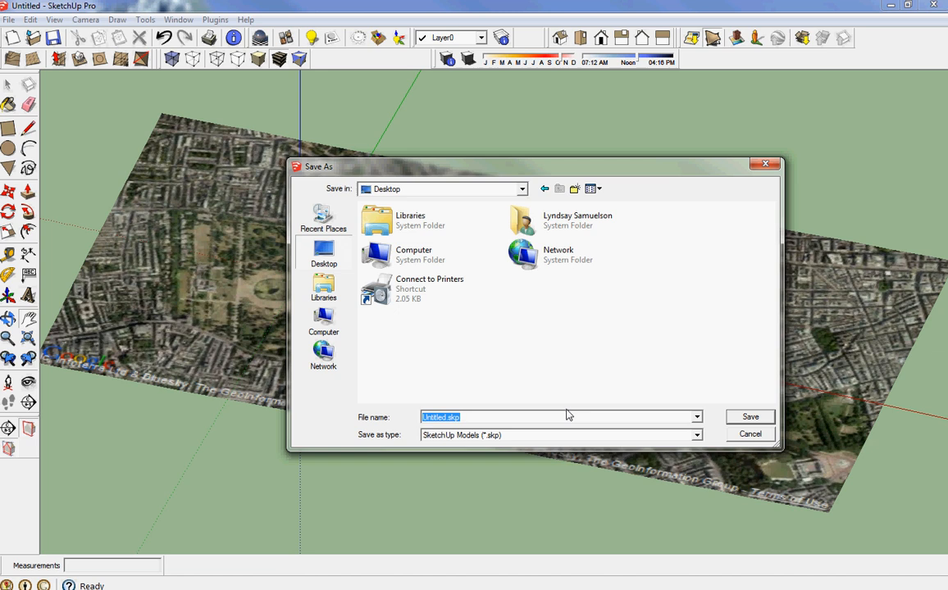
{"action": "mouse_move", "coordinate": [515, 413]}
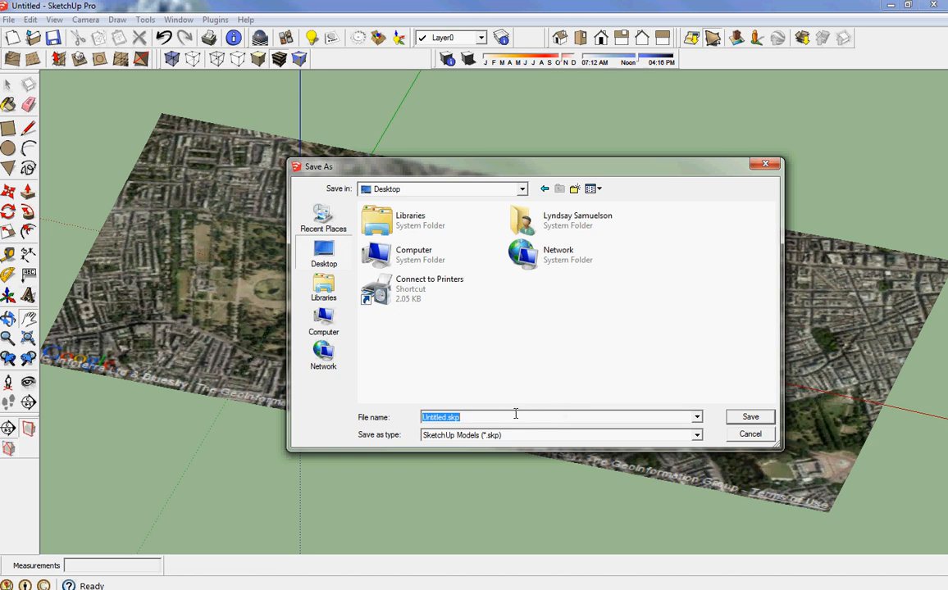
{"action": "type", "text": "hyde park"}
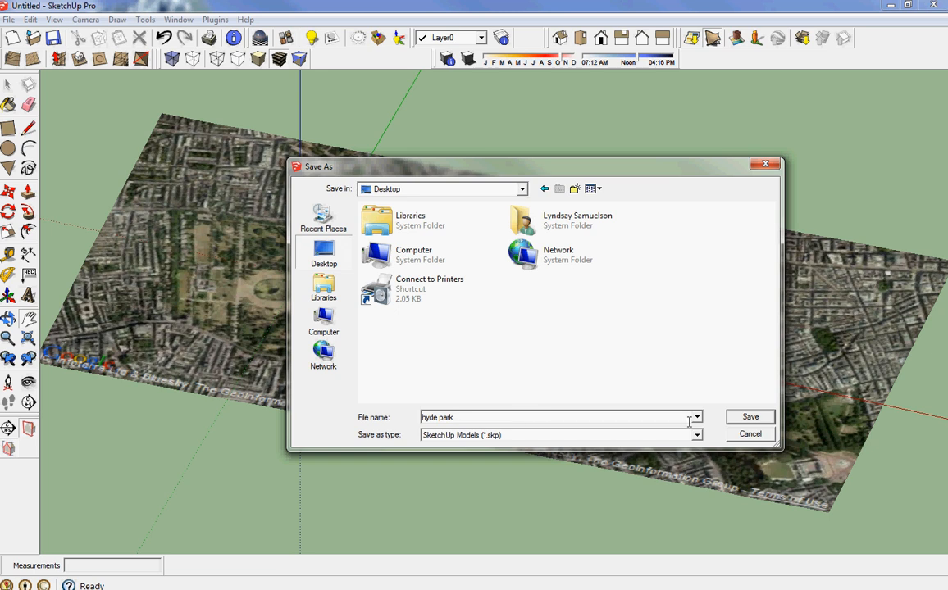
{"action": "left_click", "coordinate": [751, 416]}
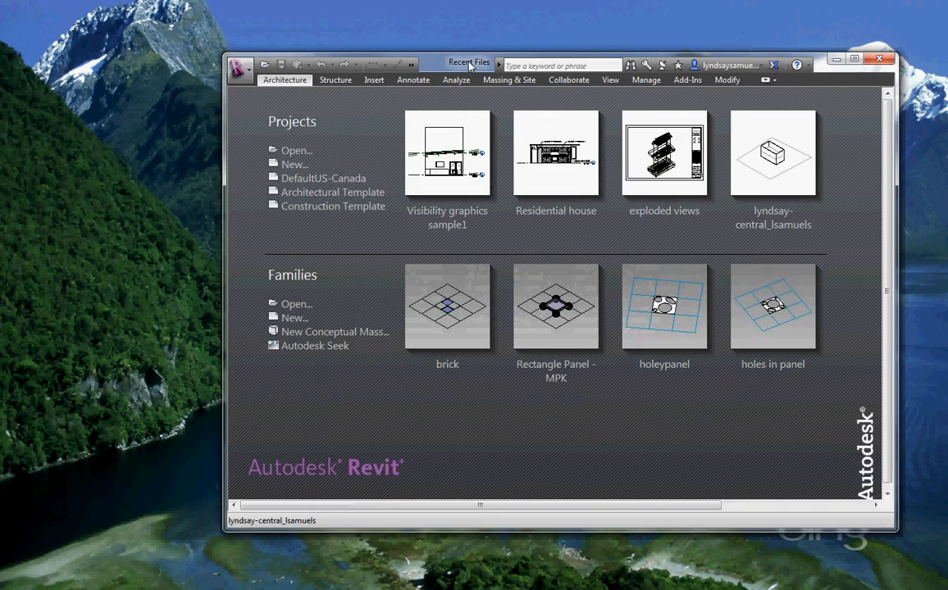
Maximize Revit 2013's Recent Files start window
{"action": "left_click", "coordinate": [856, 59]}
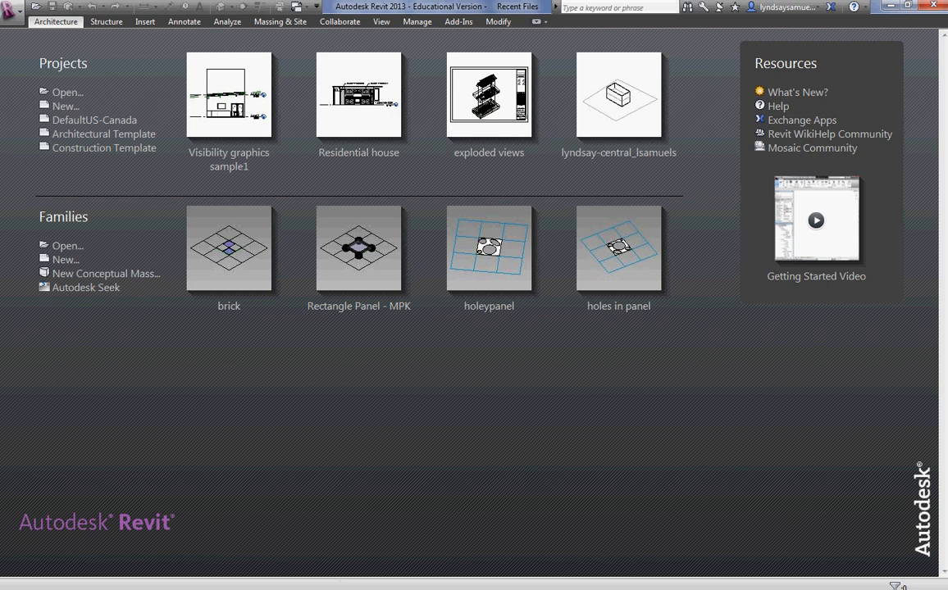
{"action": "mouse_move", "coordinate": [487, 359]}
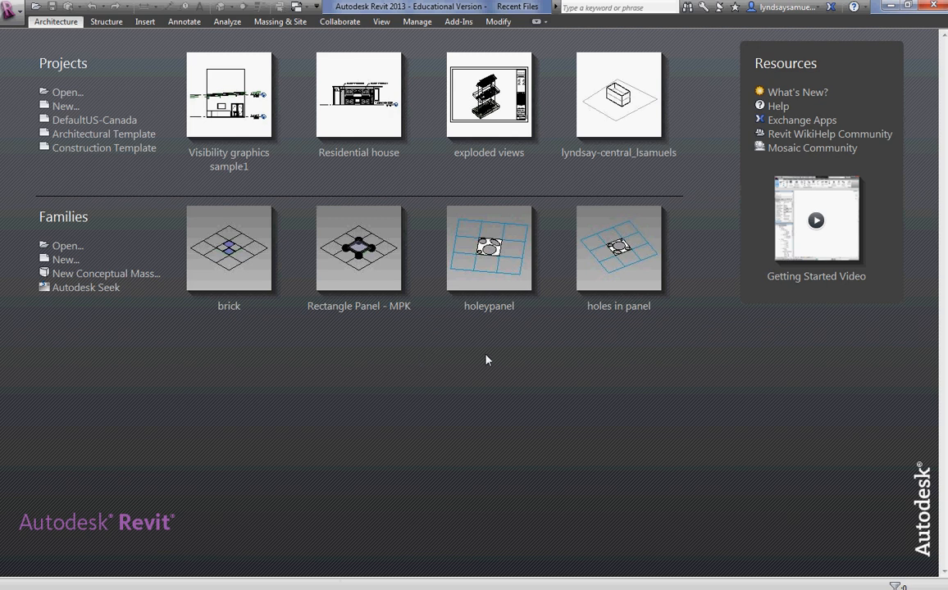
{"action": "mouse_move", "coordinate": [469, 300]}
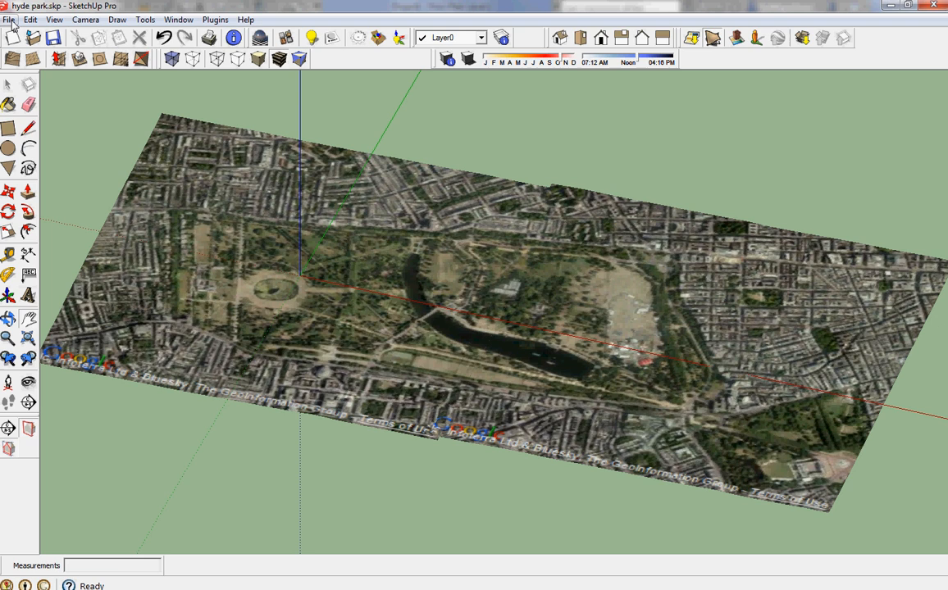
Start a 3D Model export to the Desktop as AutoCAD DWG
{"action": "left_click", "coordinate": [9, 18]}
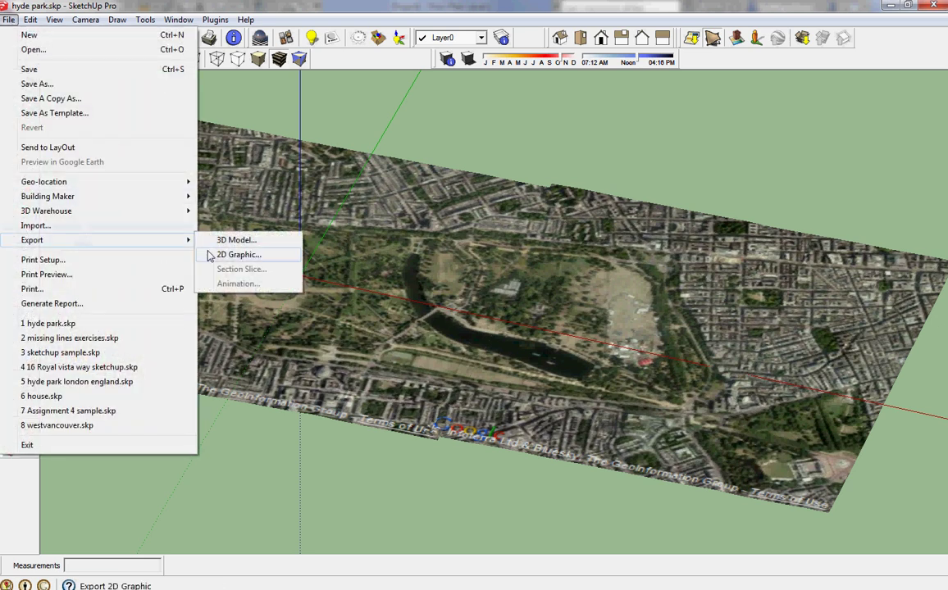
{"action": "left_click", "coordinate": [236, 239]}
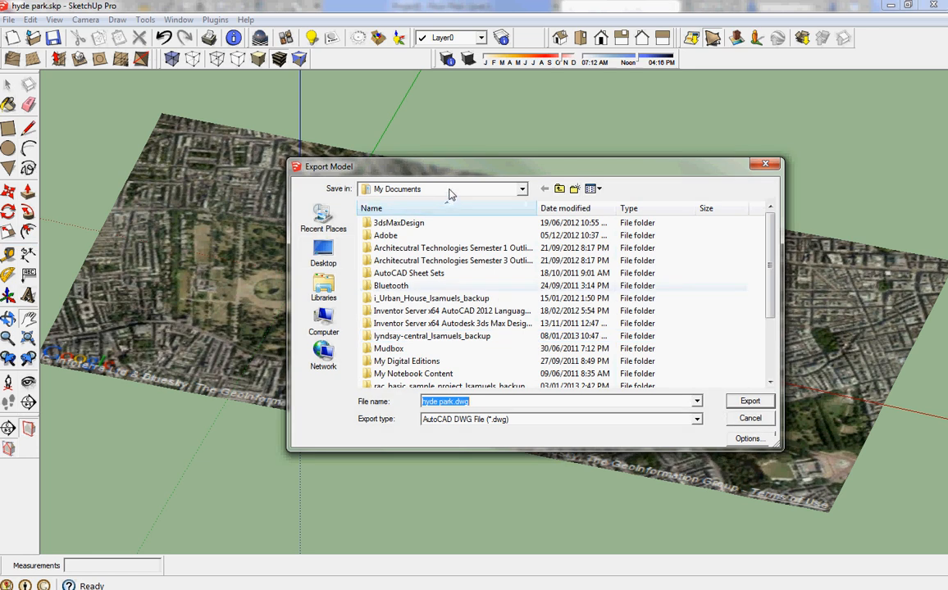
{"action": "left_click", "coordinate": [323, 252]}
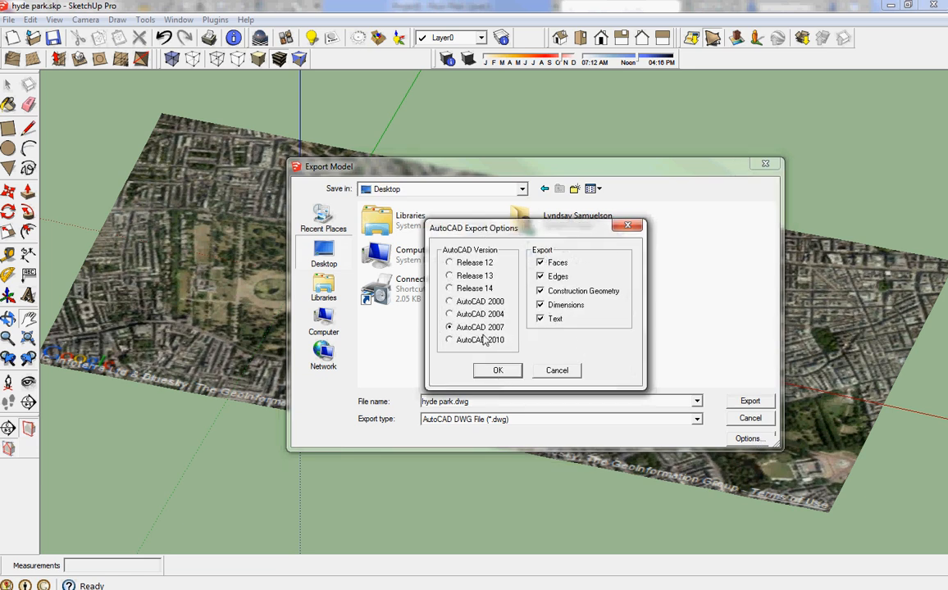
Export as hyde park.dwg with AutoCAD 2007 options and accept the audit
{"action": "left_click", "coordinate": [499, 370]}
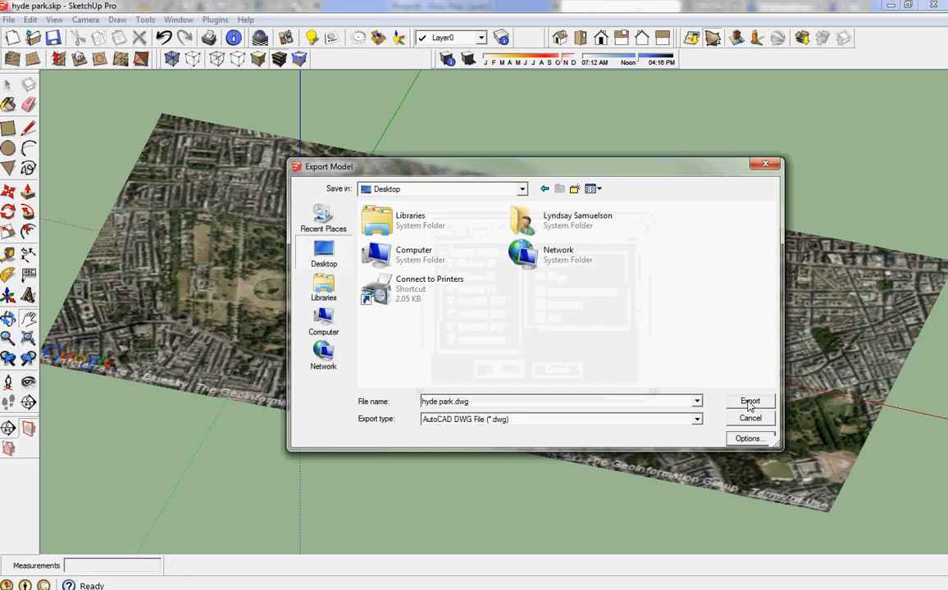
{"action": "left_click", "coordinate": [751, 402]}
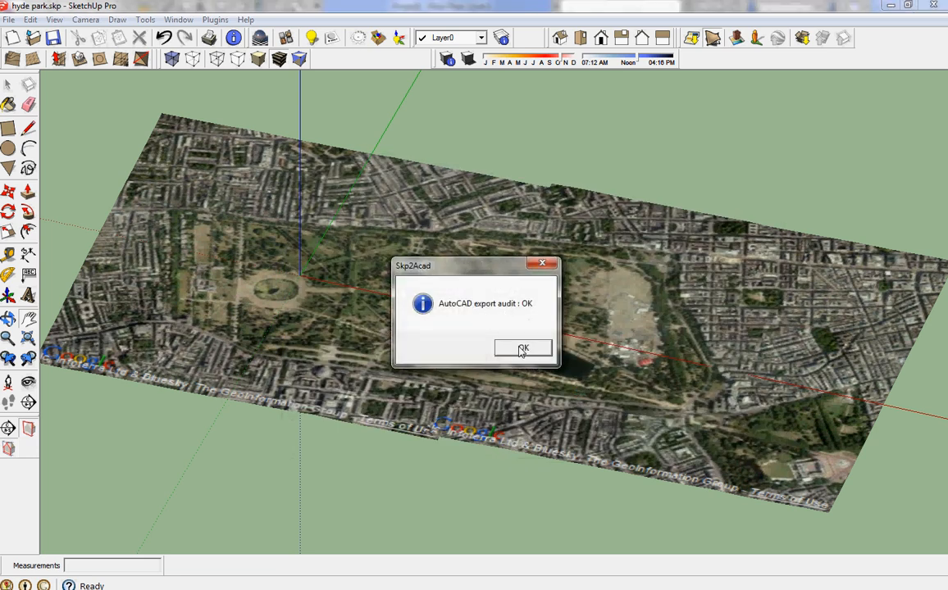
{"action": "left_click", "coordinate": [521, 348]}
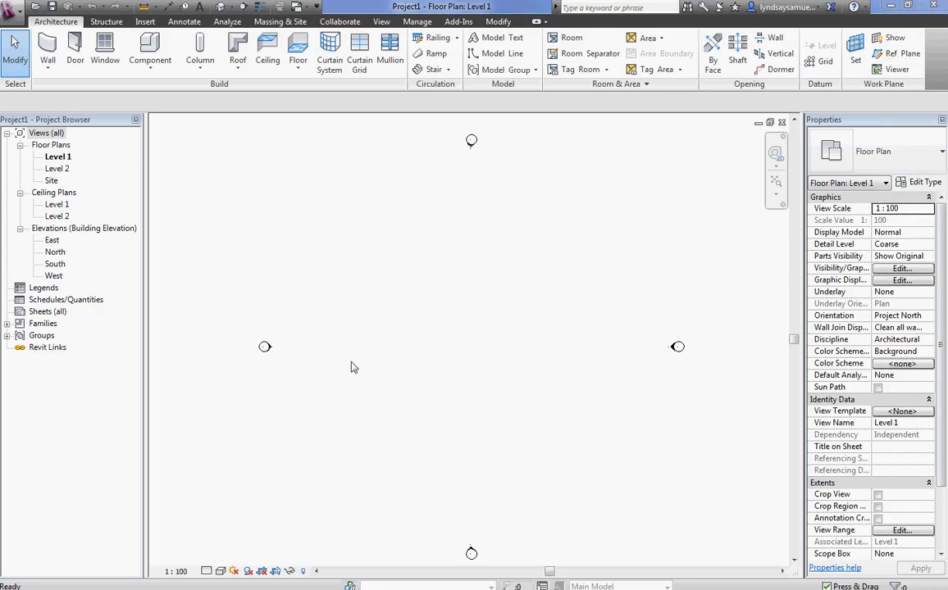
{"action": "mouse_move", "coordinate": [403, 407]}
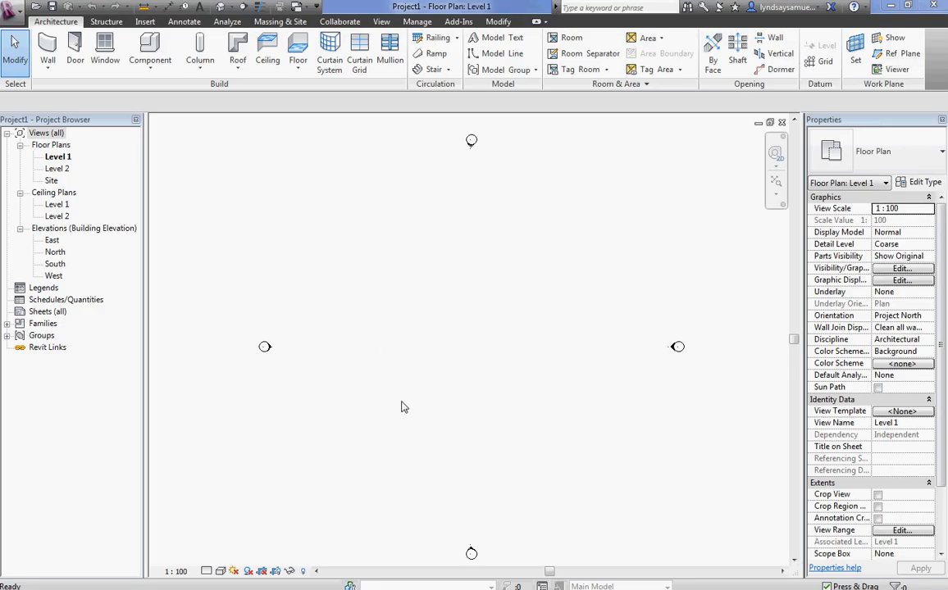
{"action": "mouse_move", "coordinate": [128, 118]}
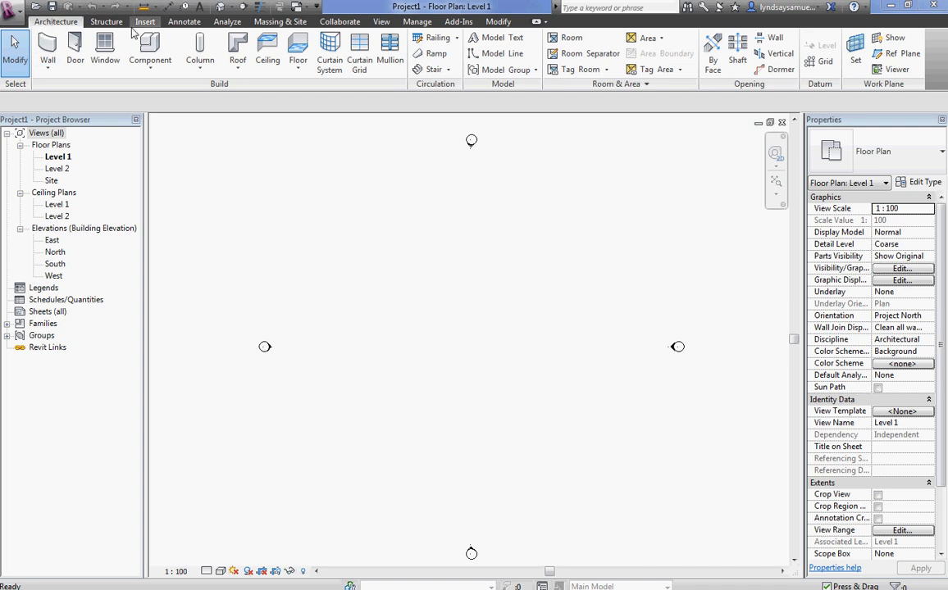
Import hyde park.dwg from the Desktop into the project via Import CAD
{"action": "left_click", "coordinate": [132, 23]}
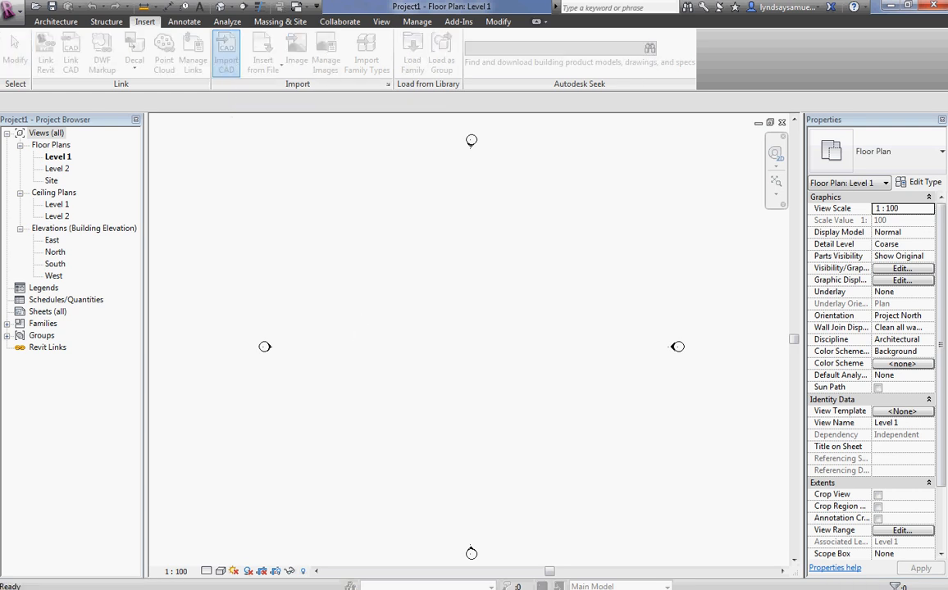
{"action": "left_click", "coordinate": [223, 49]}
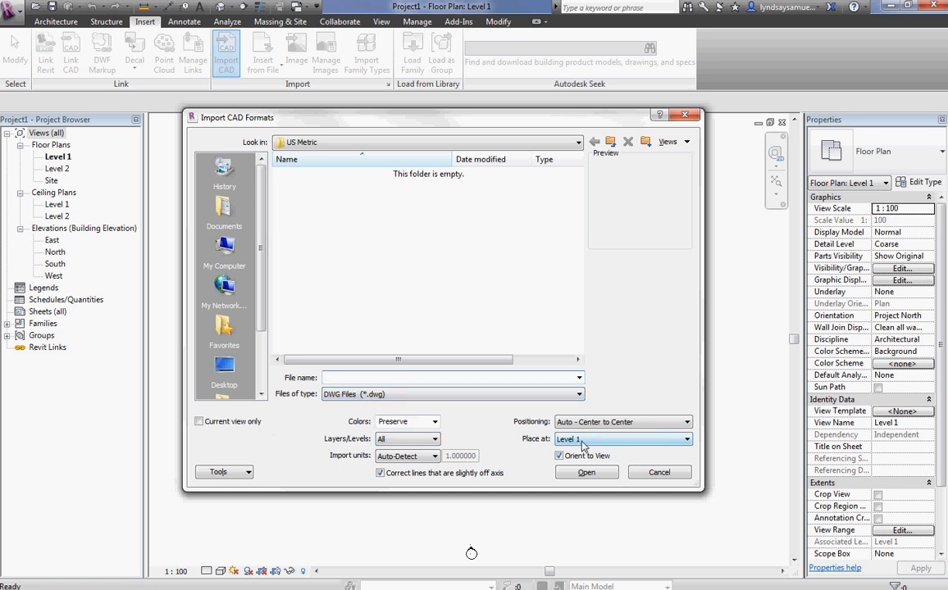
{"action": "left_click", "coordinate": [576, 141]}
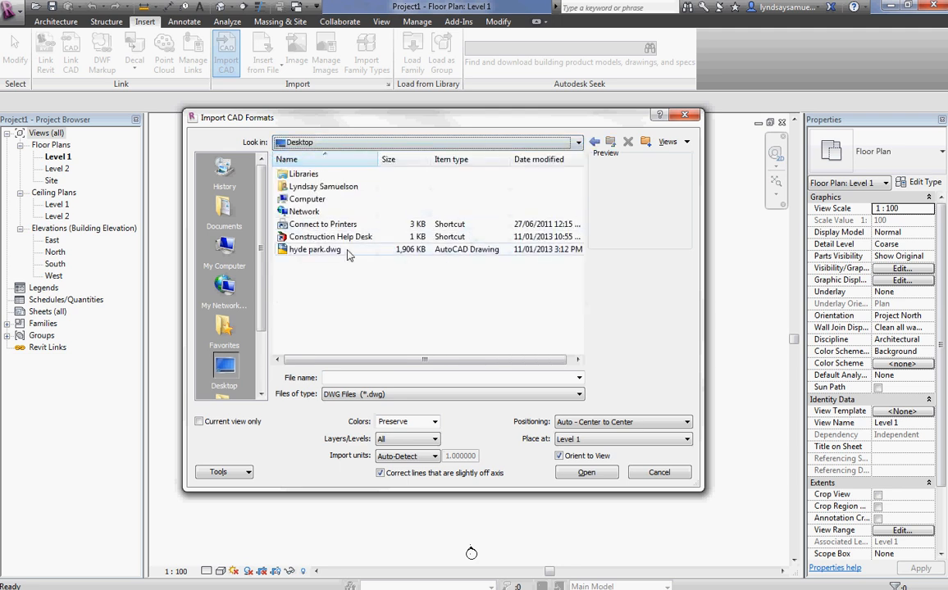
{"action": "left_click", "coordinate": [315, 249]}
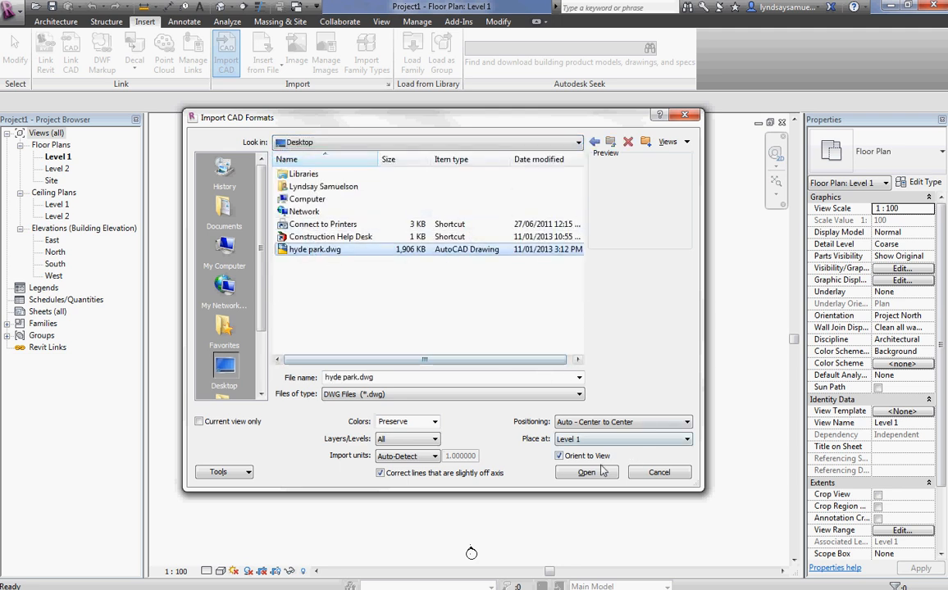
{"action": "left_click", "coordinate": [587, 472]}
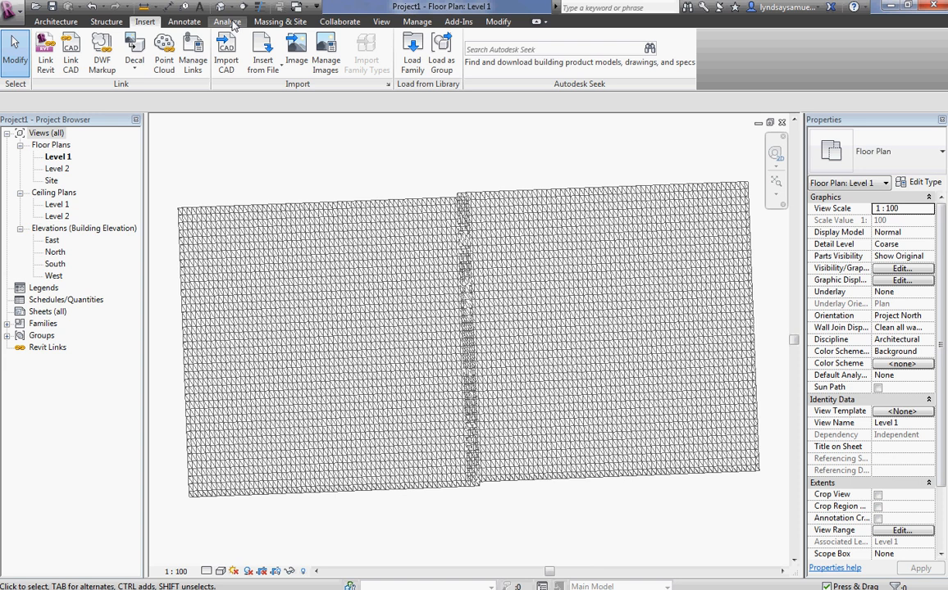
{"action": "mouse_move", "coordinate": [227, 46]}
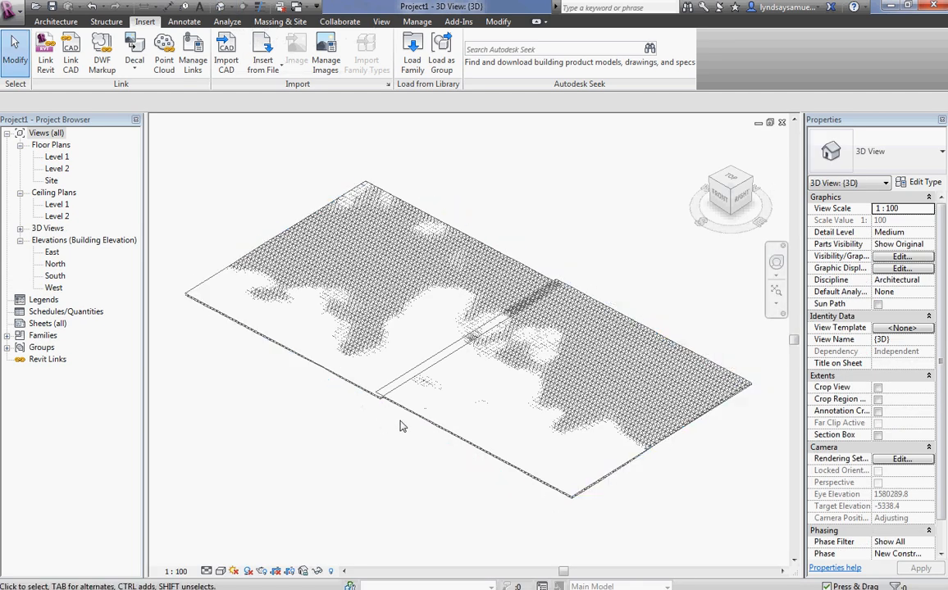
Set the 3D view's visual style to Shaded and select the imported DWG
{"action": "left_click", "coordinate": [220, 572]}
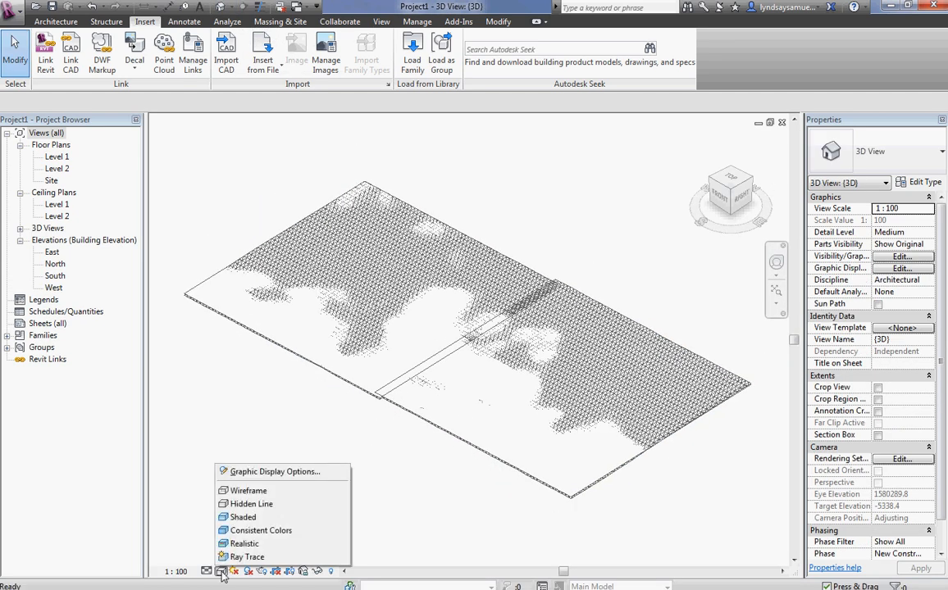
{"action": "left_click", "coordinate": [243, 516]}
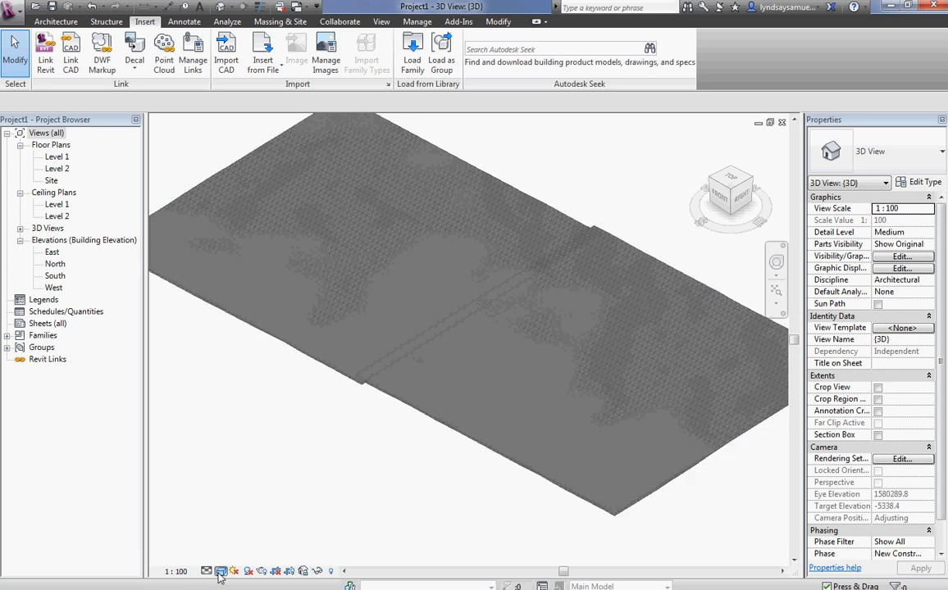
{"action": "left_click", "coordinate": [222, 571]}
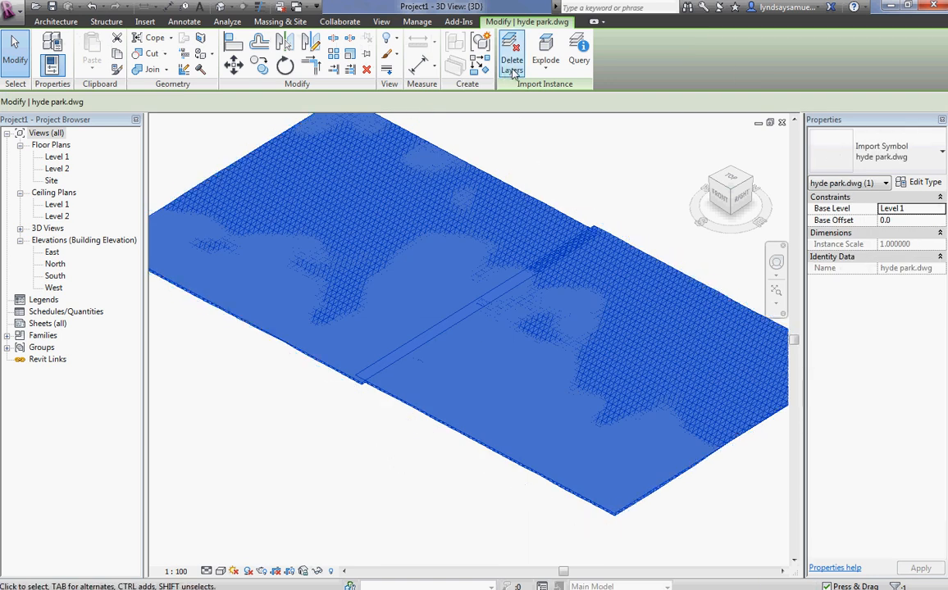
{"action": "mouse_move", "coordinate": [542, 49]}
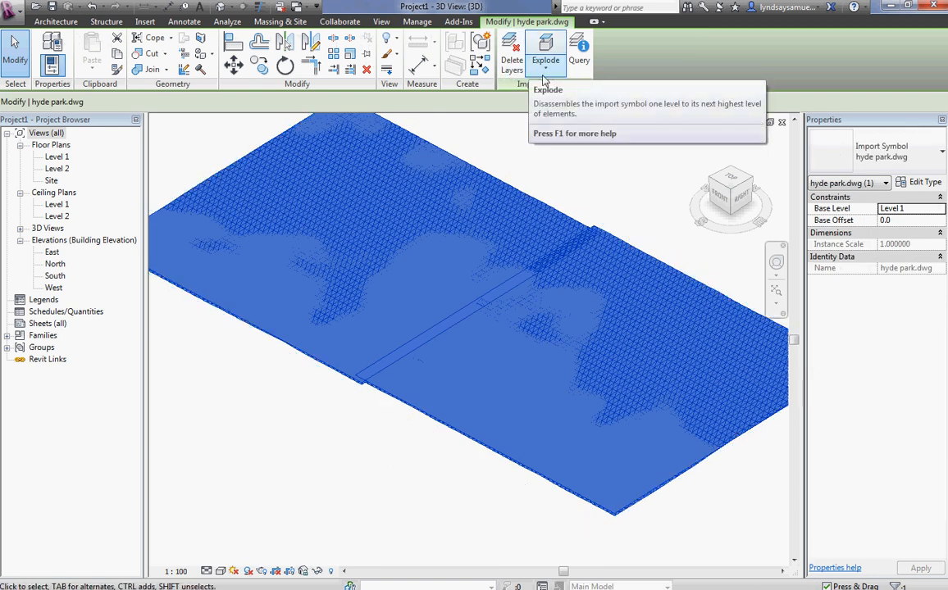
Inspect the Explode options for the imported hyde park.dwg without exploding it
{"action": "left_click", "coordinate": [536, 59]}
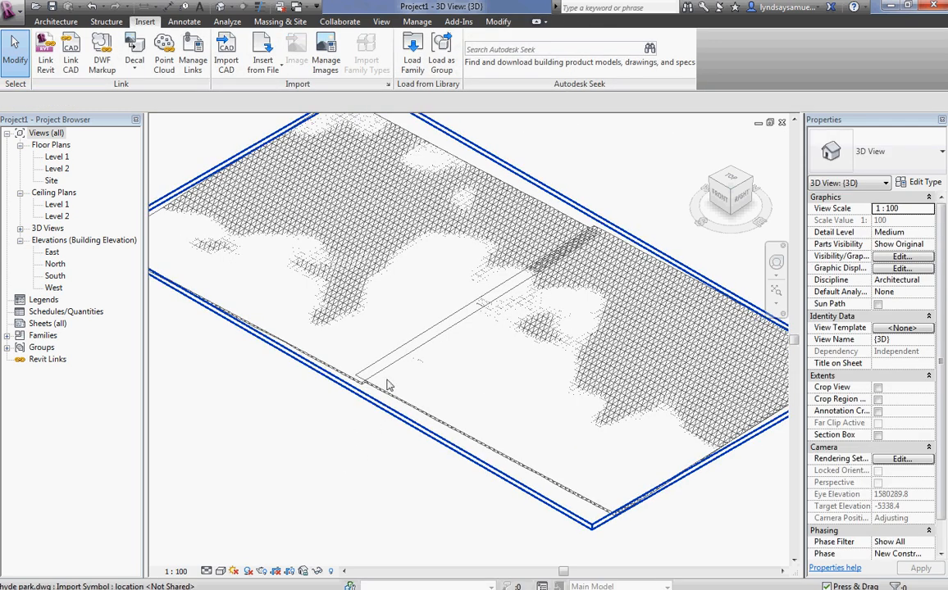
{"action": "mouse_move", "coordinate": [390, 387]}
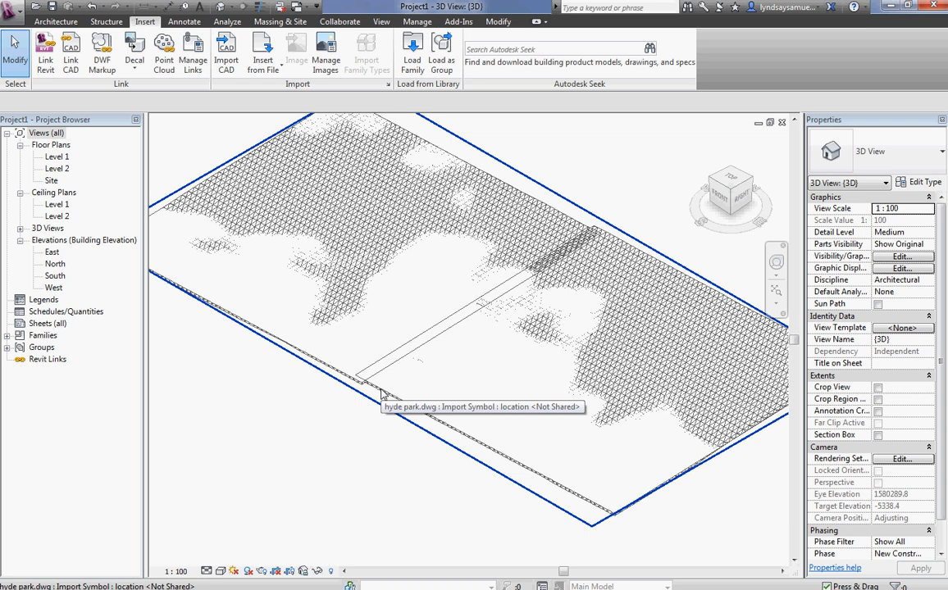
{"action": "right_click", "coordinate": [384, 395]}
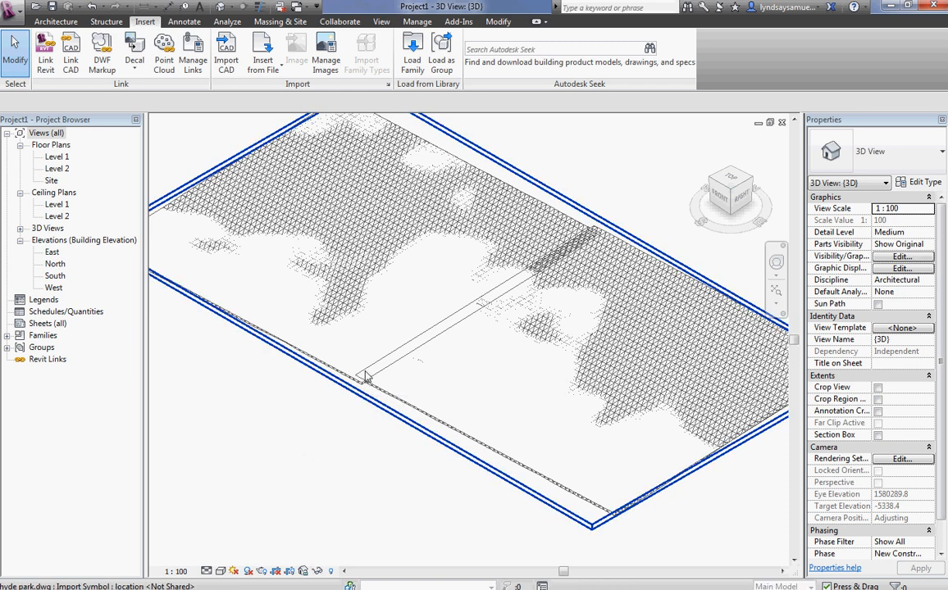
{"action": "left_click", "coordinate": [367, 381]}
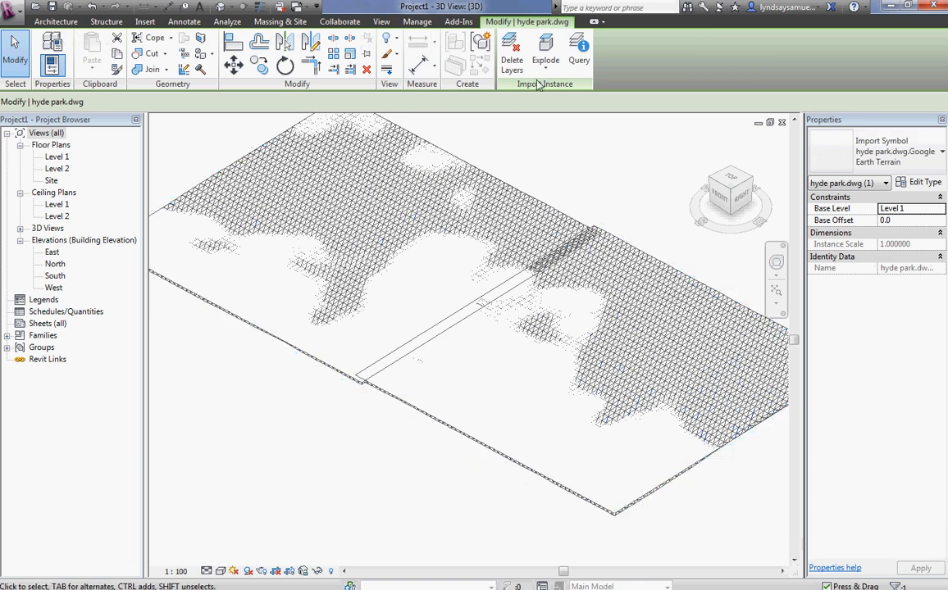
{"action": "left_click", "coordinate": [544, 49]}
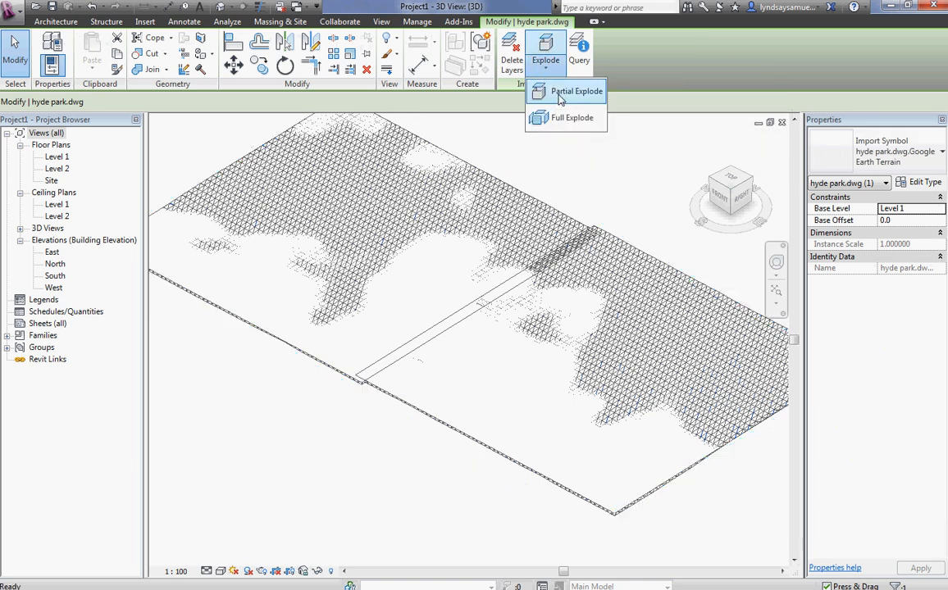
{"action": "left_click", "coordinate": [574, 92]}
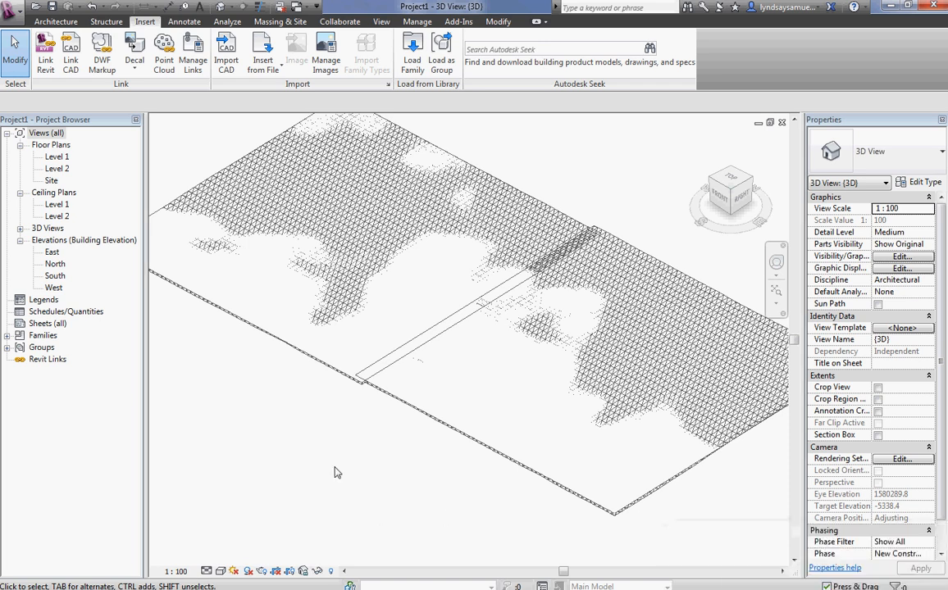
Select the import's Google Earth Snapshot part and bring up its view actions to hide it
{"action": "left_click", "coordinate": [357, 386]}
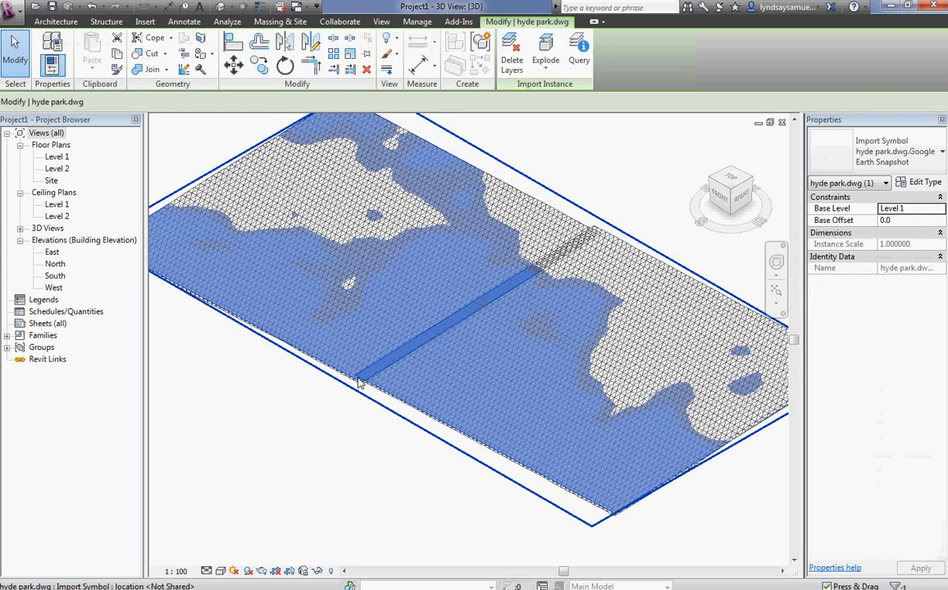
{"action": "mouse_move", "coordinate": [358, 383]}
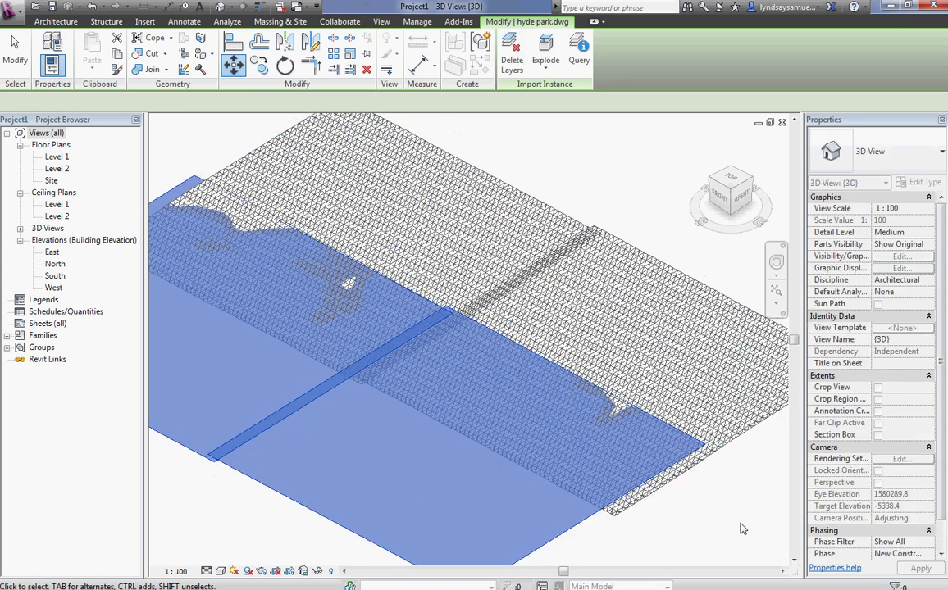
{"action": "left_click", "coordinate": [146, 23]}
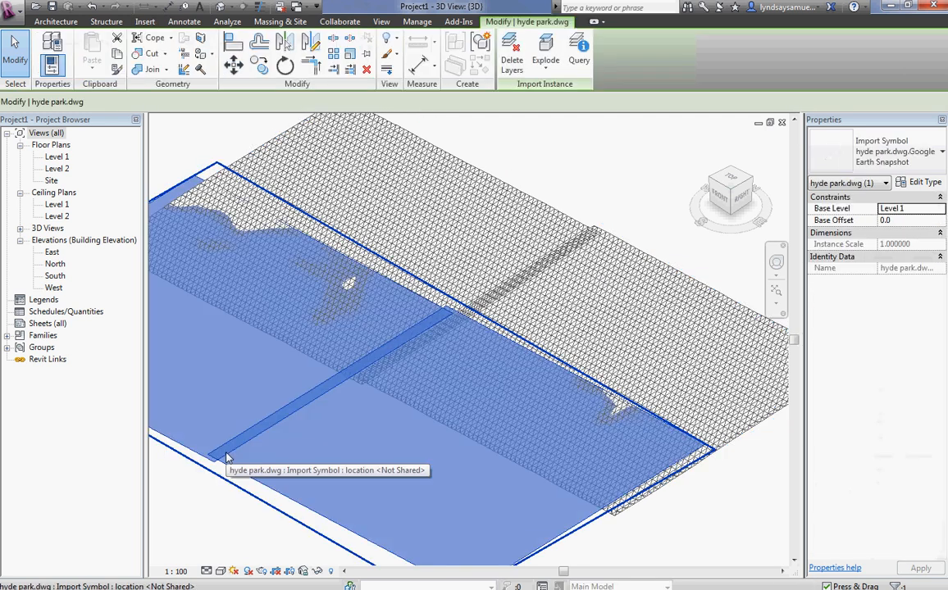
{"action": "right_click", "coordinate": [227, 456]}
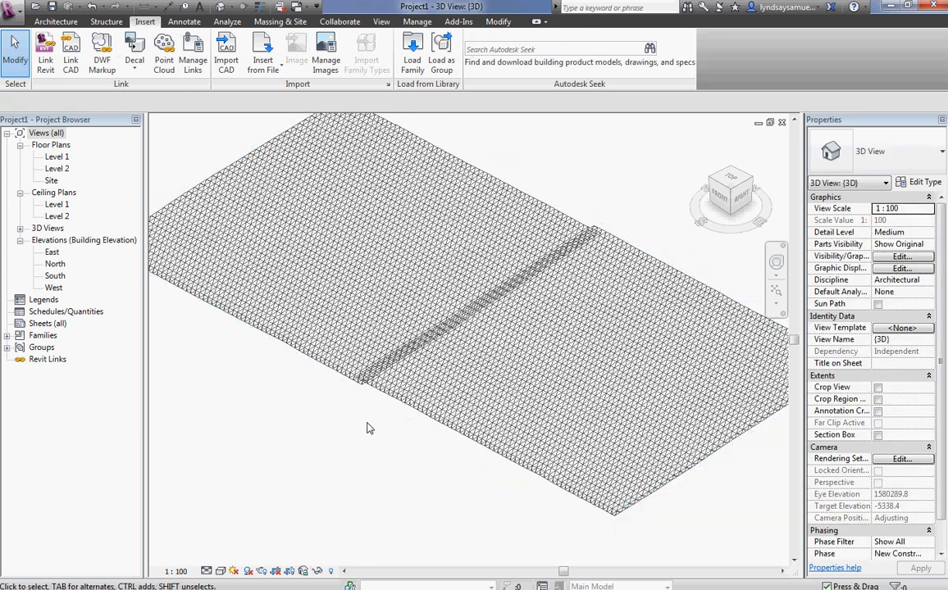
{"action": "mouse_move", "coordinate": [350, 441]}
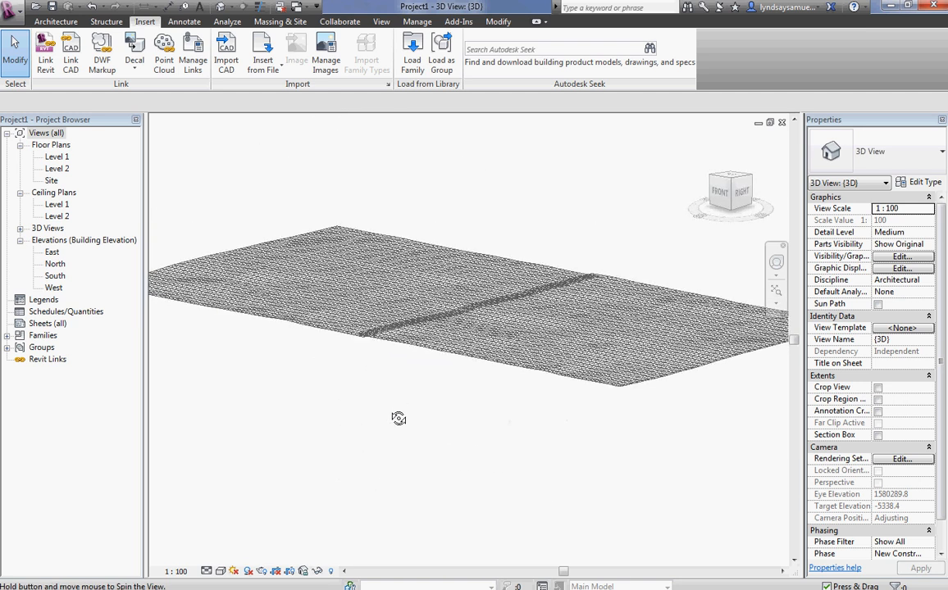
Switch the 3D view to Hidden Line so the Hyde Park terrain reads as a solid grey surface
{"action": "left_click", "coordinate": [219, 570]}
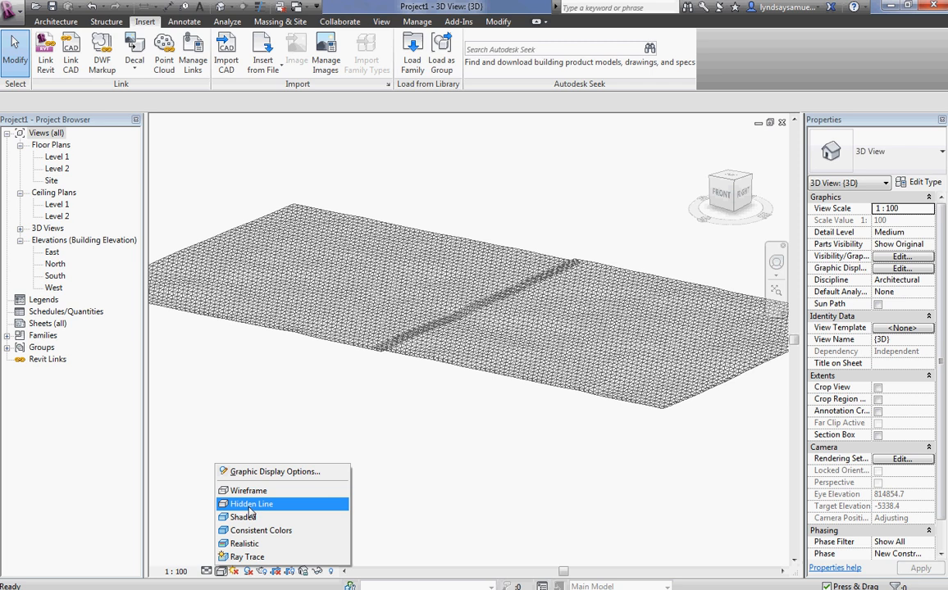
{"action": "left_click", "coordinate": [244, 514]}
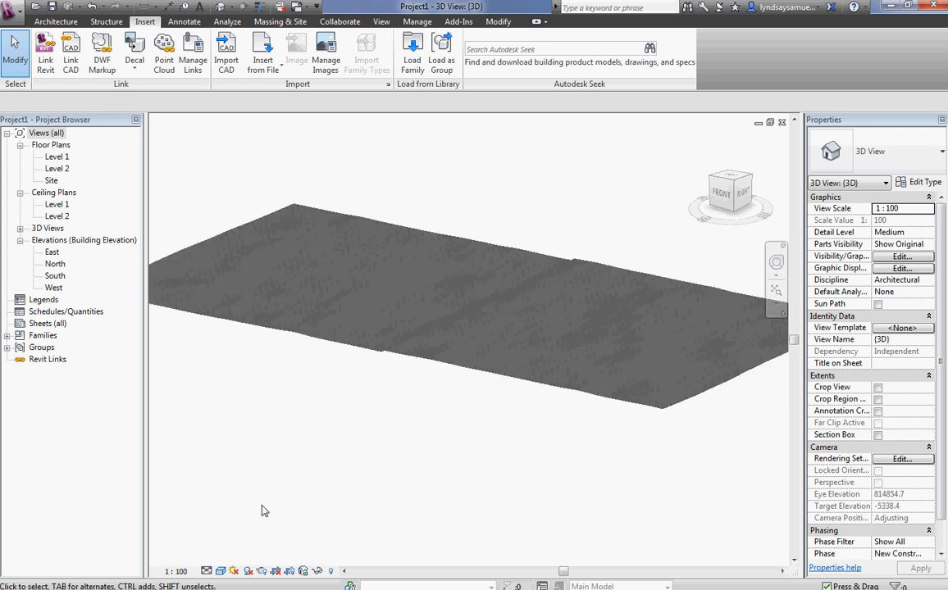
{"action": "mouse_move", "coordinate": [395, 436]}
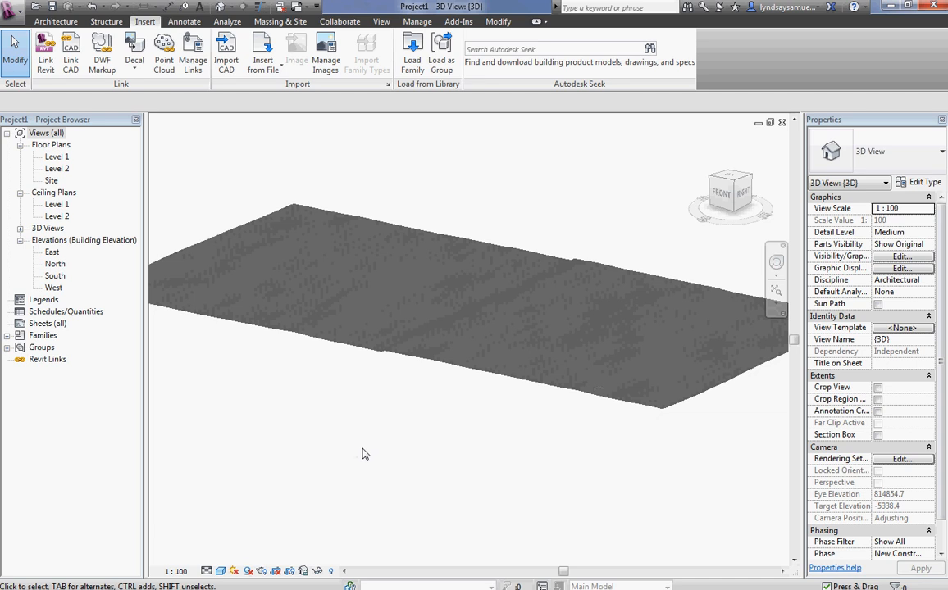
{"action": "mouse_move", "coordinate": [345, 159]}
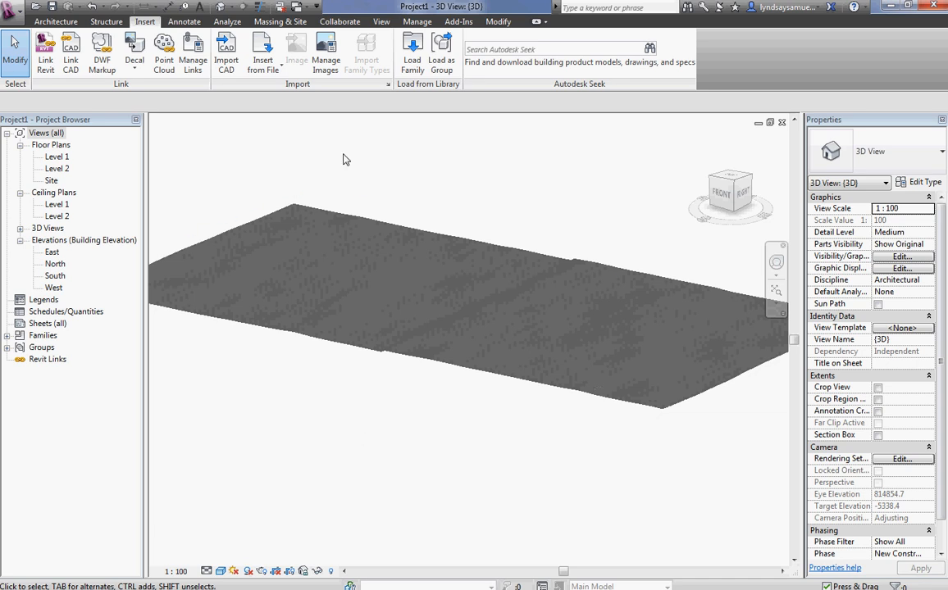
{"action": "mouse_move", "coordinate": [282, 23]}
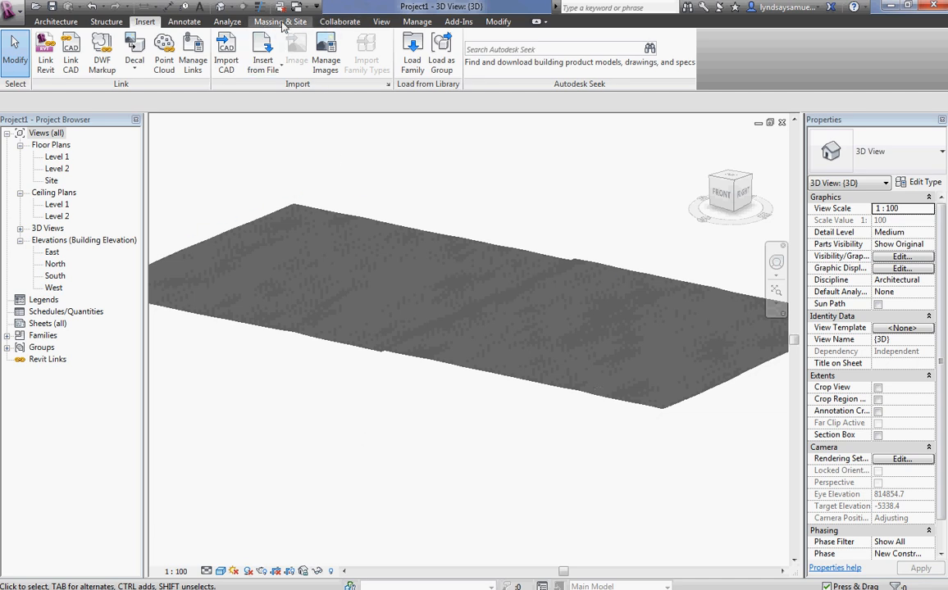
{"action": "left_click", "coordinate": [282, 23]}
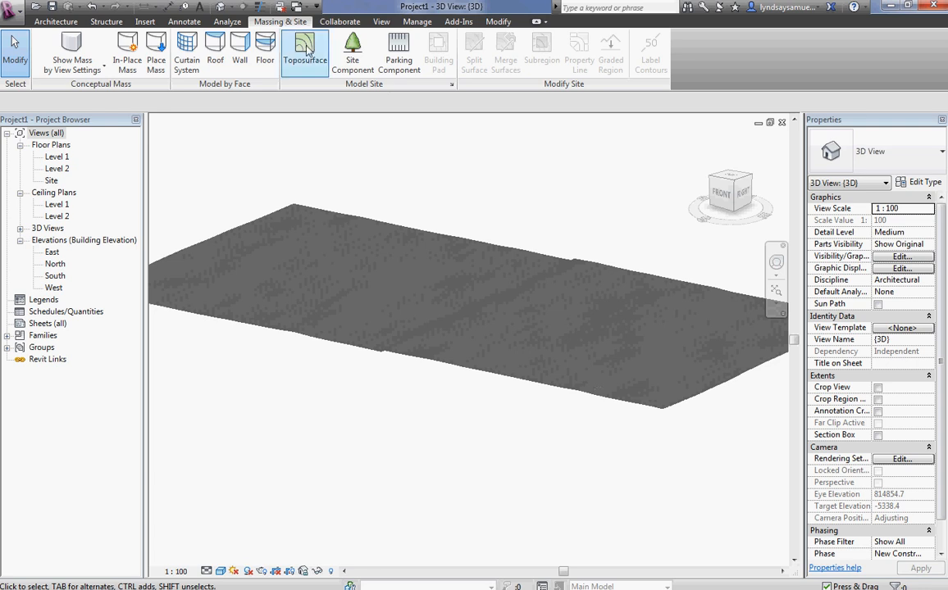
Build a toposurface from the imported hyde park.dwg instance using both Google Earth layers
{"action": "left_click", "coordinate": [302, 46]}
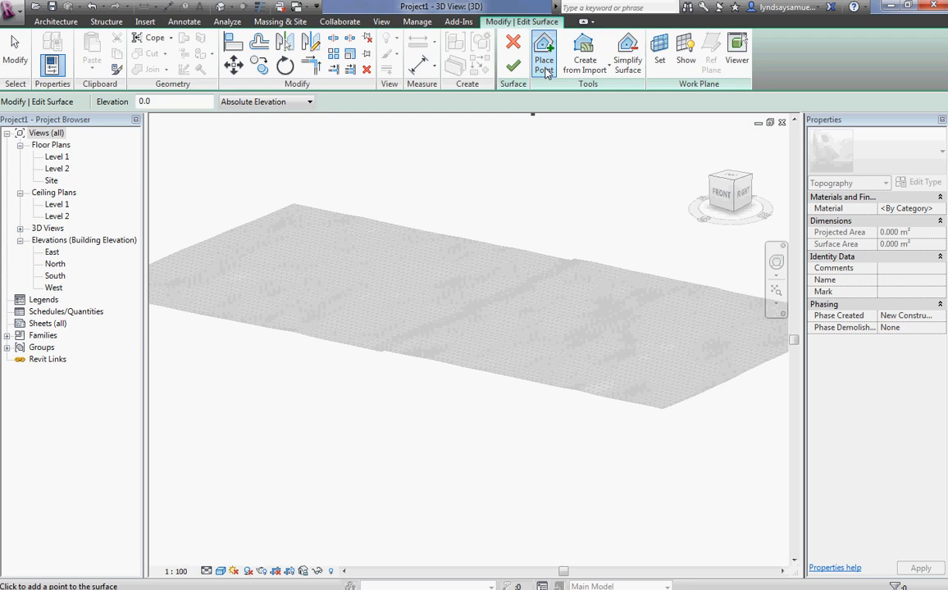
{"action": "mouse_move", "coordinate": [584, 51]}
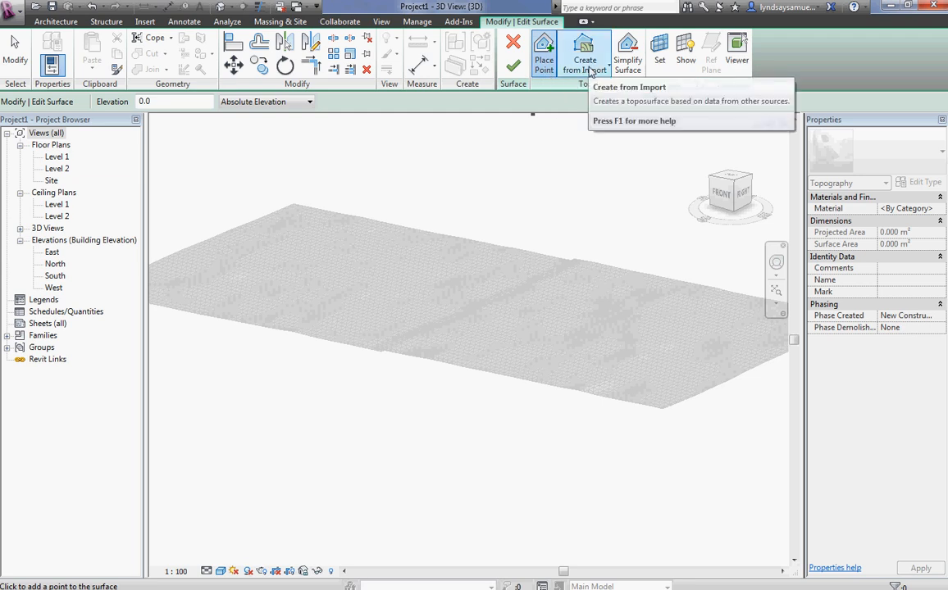
{"action": "left_click", "coordinate": [584, 51]}
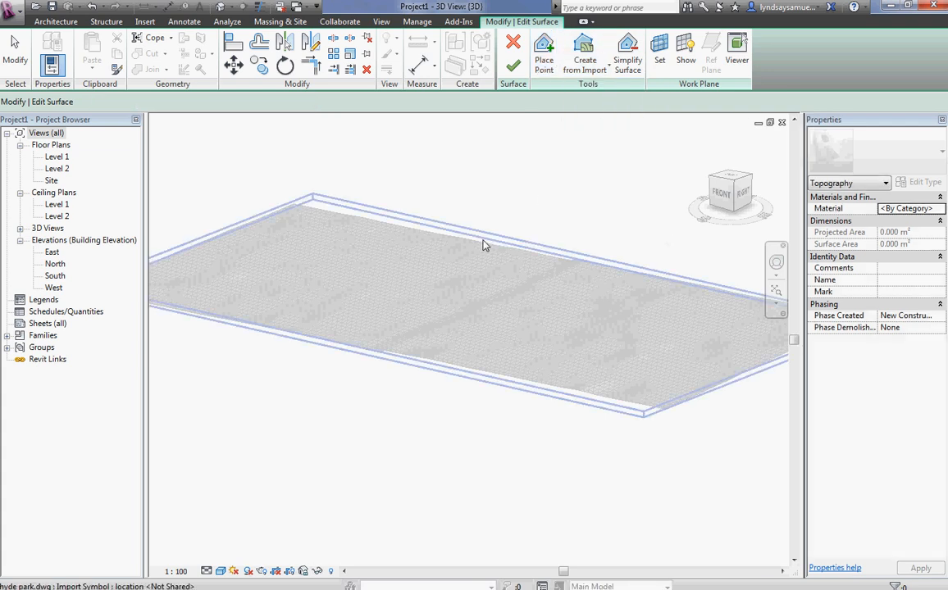
{"action": "left_click", "coordinate": [582, 51]}
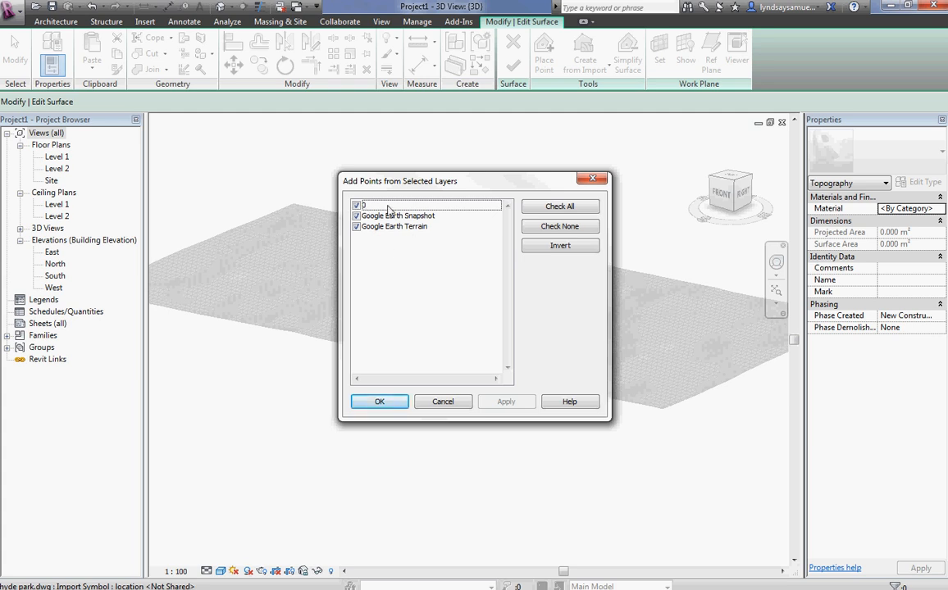
{"action": "left_click", "coordinate": [378, 401]}
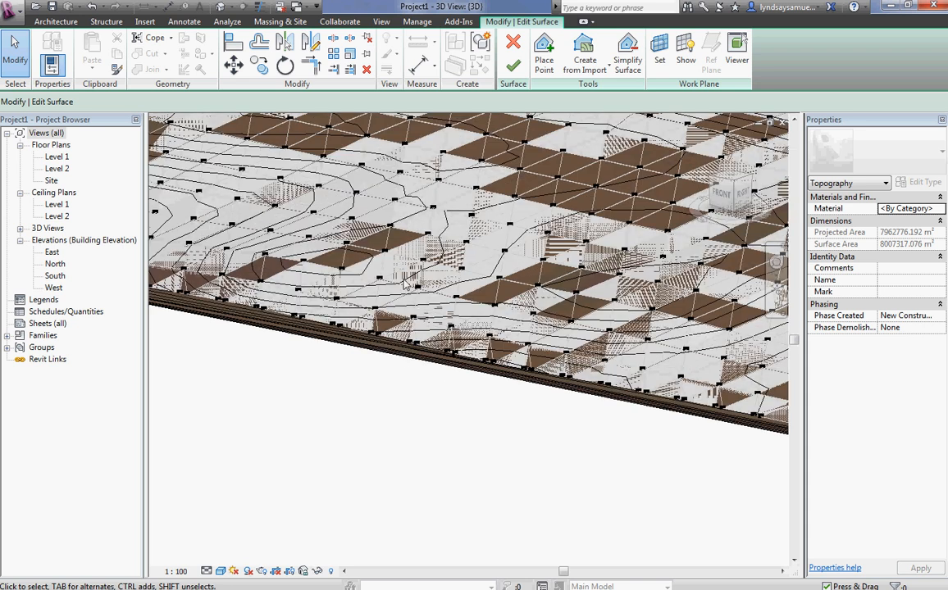
{"action": "mouse_move", "coordinate": [397, 282]}
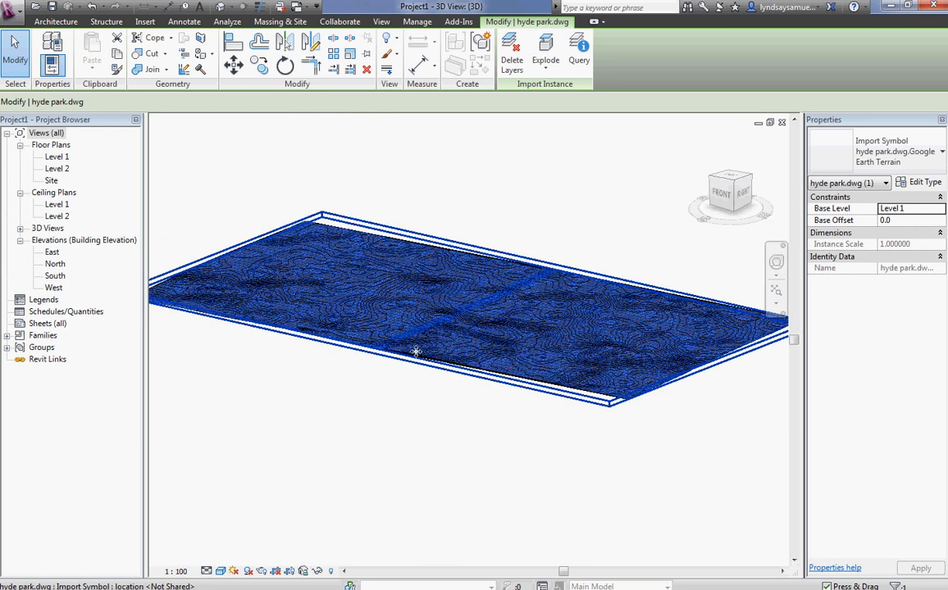
{"action": "mouse_move", "coordinate": [334, 236]}
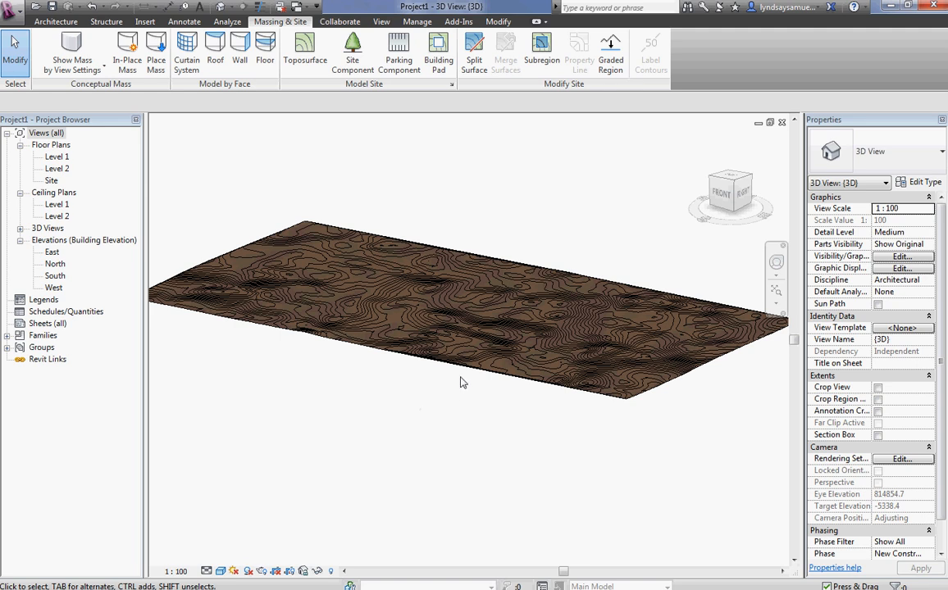
Zoom to the contoured terrain and bring up Save As > Project for the untitled file
{"action": "left_click_drag", "start_coordinate": [459, 377], "coordinate": [459, 498]}
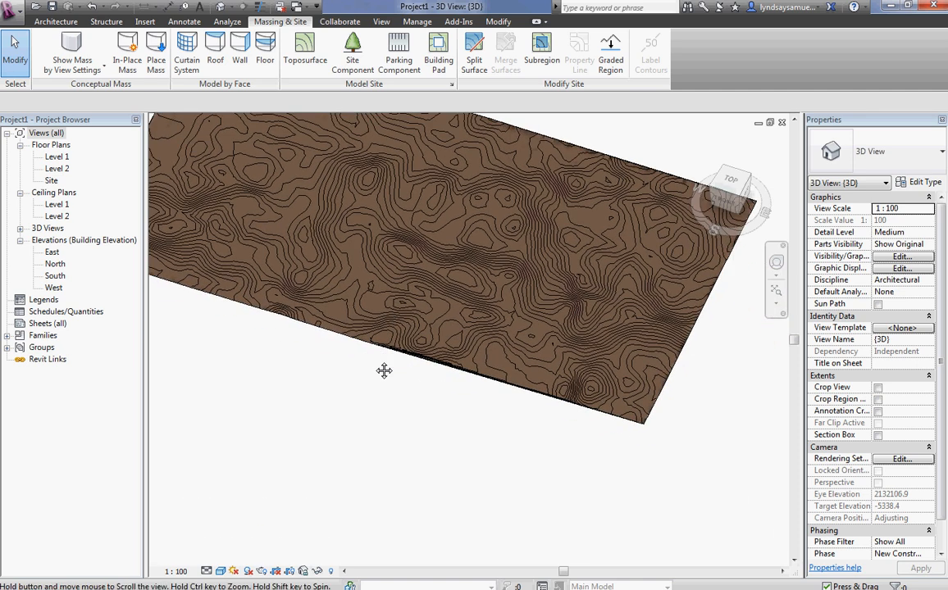
{"action": "left_click", "coordinate": [522, 359]}
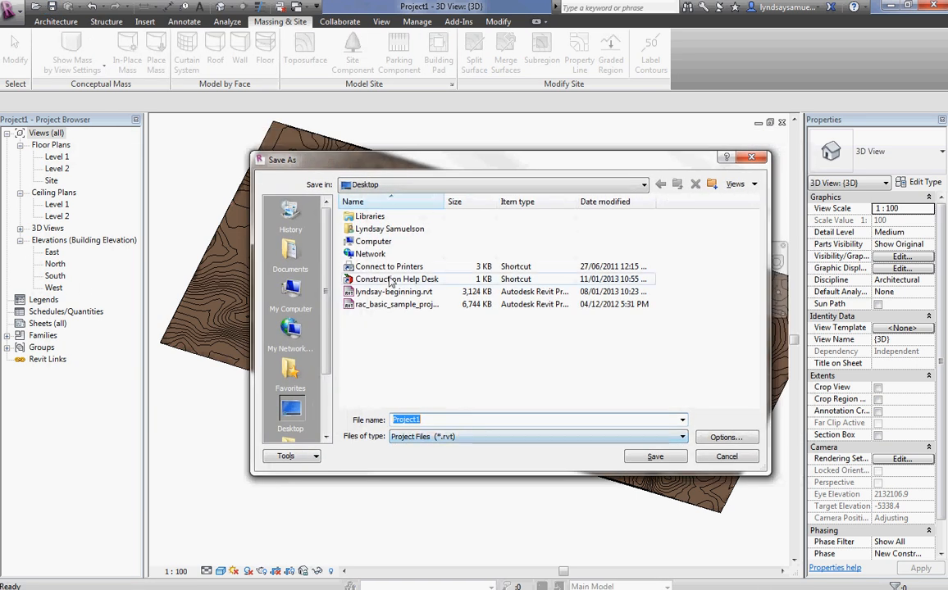
After hyde park.dwg is rejected as a file type, save the project to the Desktop as 'mine'
{"action": "type", "text": "hyde park.dwg"}
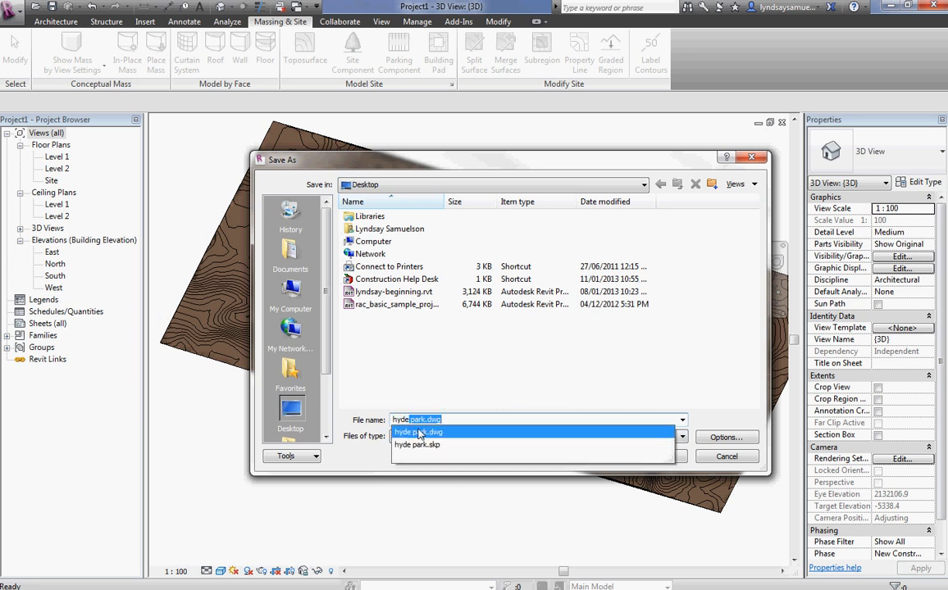
{"action": "left_click", "coordinate": [416, 432]}
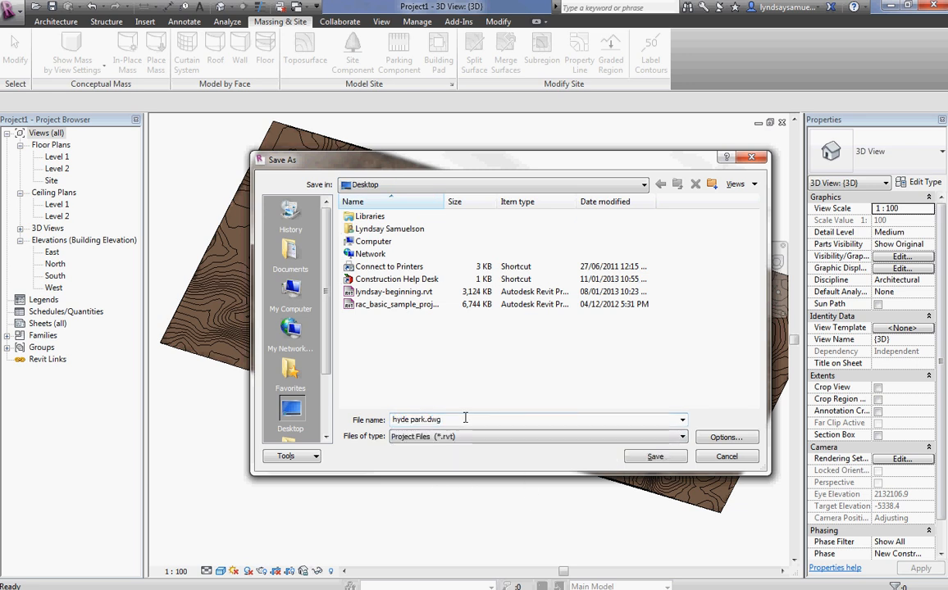
{"action": "mouse_move", "coordinate": [468, 420]}
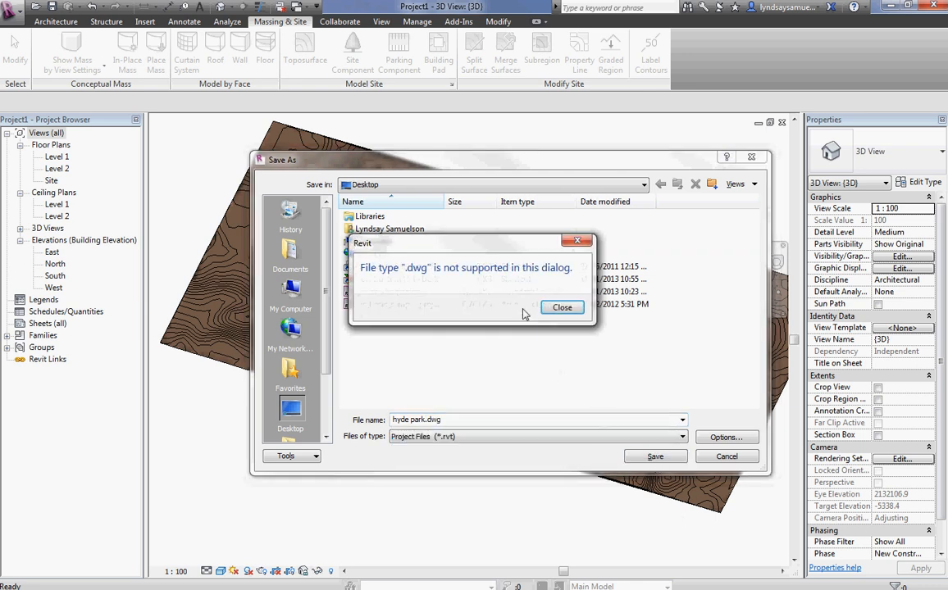
{"action": "left_click", "coordinate": [563, 308]}
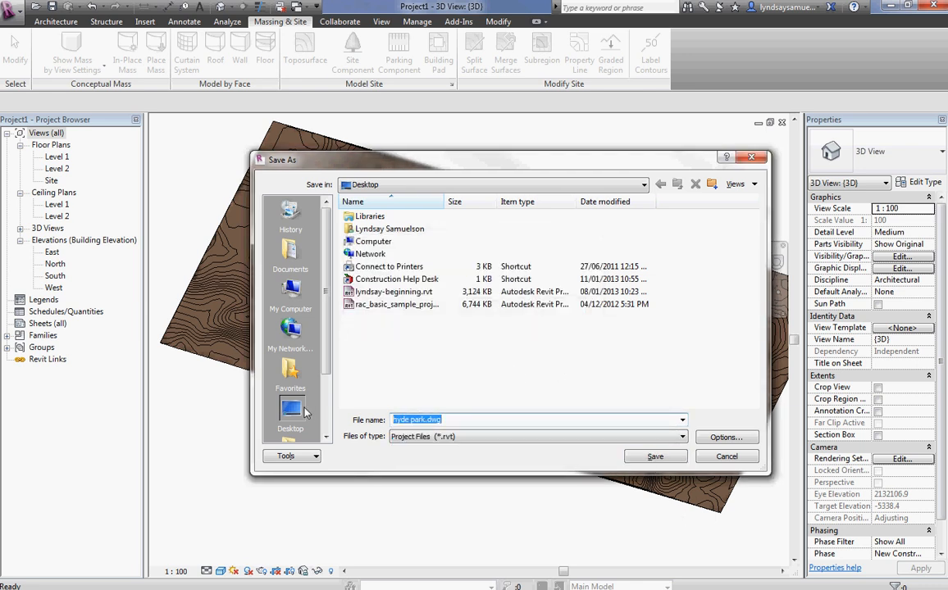
{"action": "type", "text": "mine"}
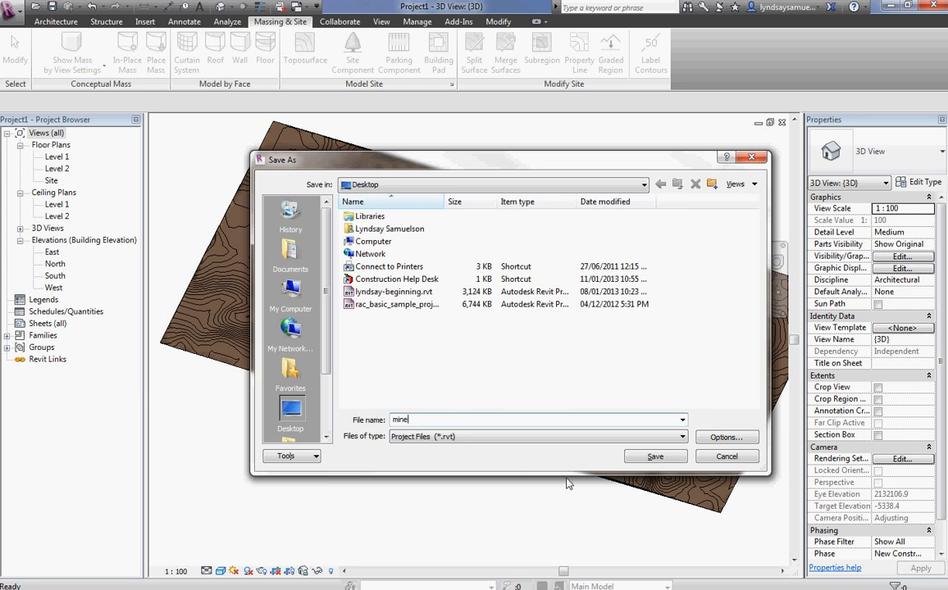
{"action": "left_click", "coordinate": [656, 455]}
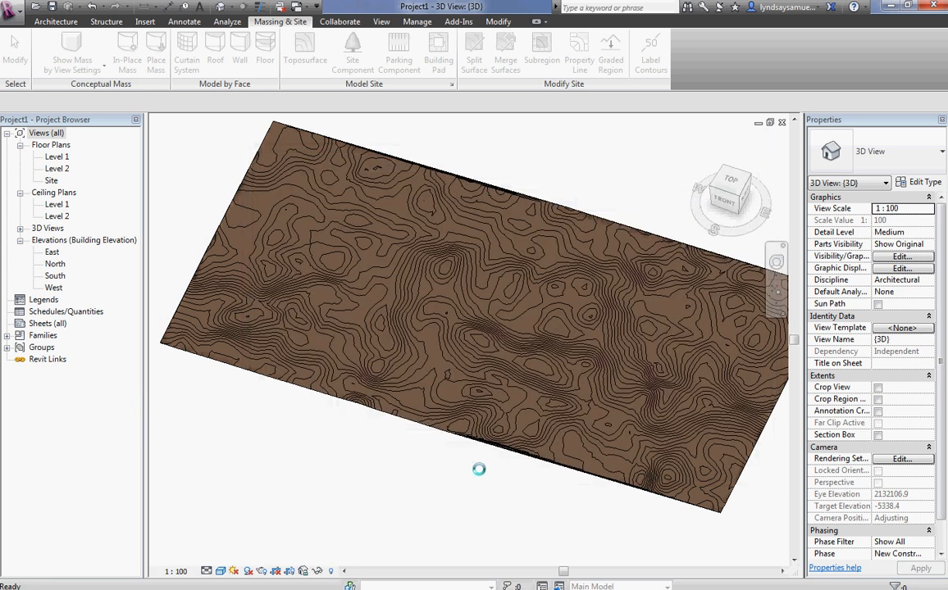